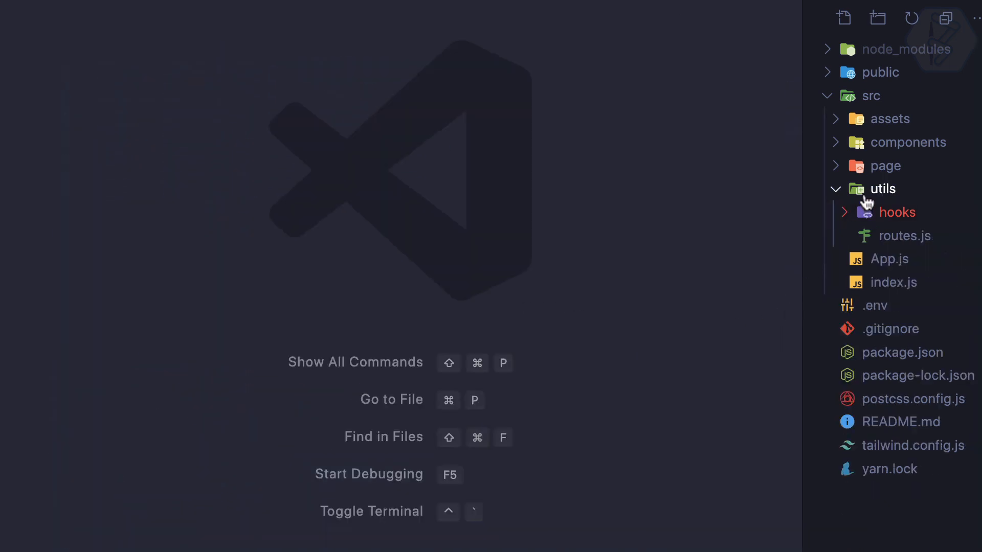
Open App.js and bring the App component's Router and Switch route mapping into view
{"action": "left_click", "coordinate": [889, 259]}
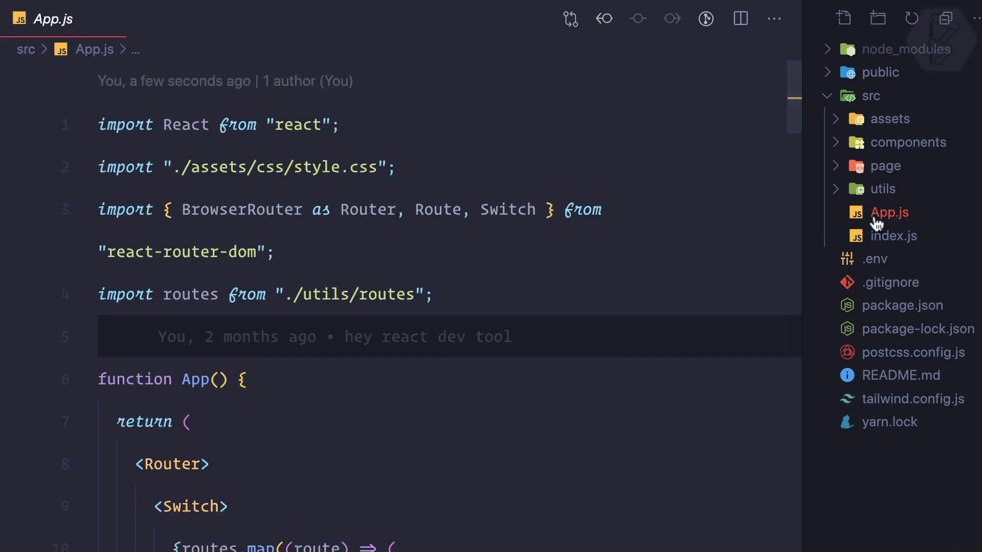
{"action": "scroll", "scroll_direction": "down", "scroll_amount": 3}
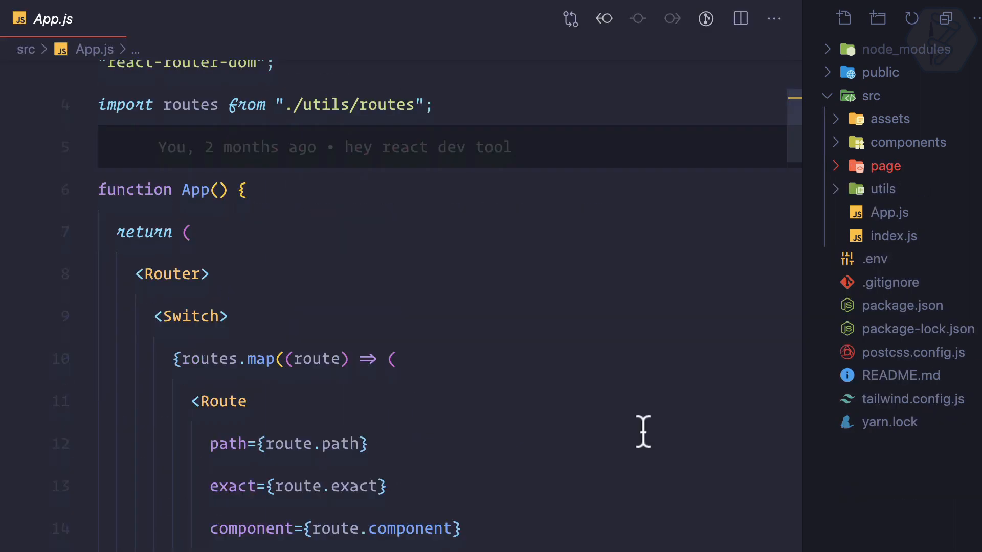
{"action": "mouse_move", "coordinate": [399, 326]}
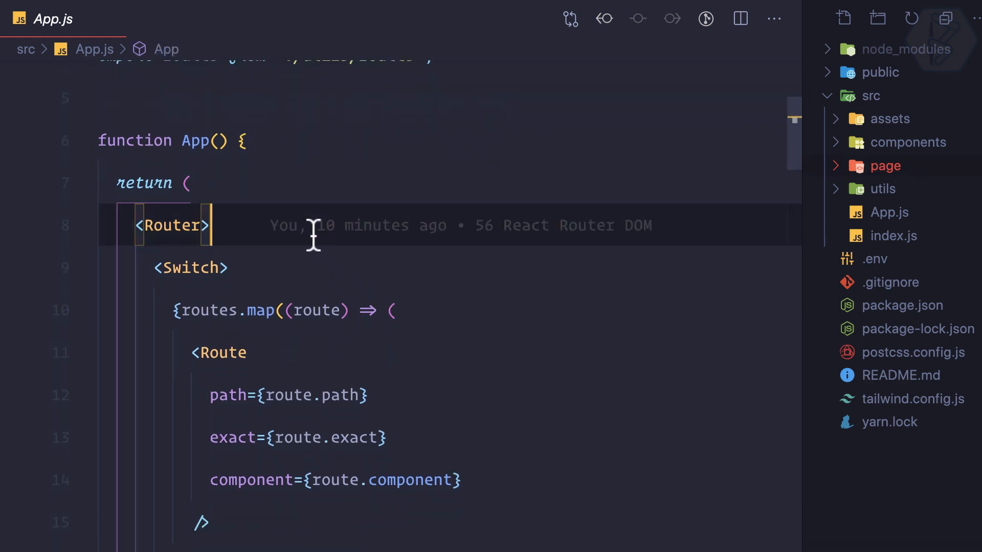
Add a nav inside the Router containing Home, Login and Gallery divs
{"action": "key", "text": "Enter"}
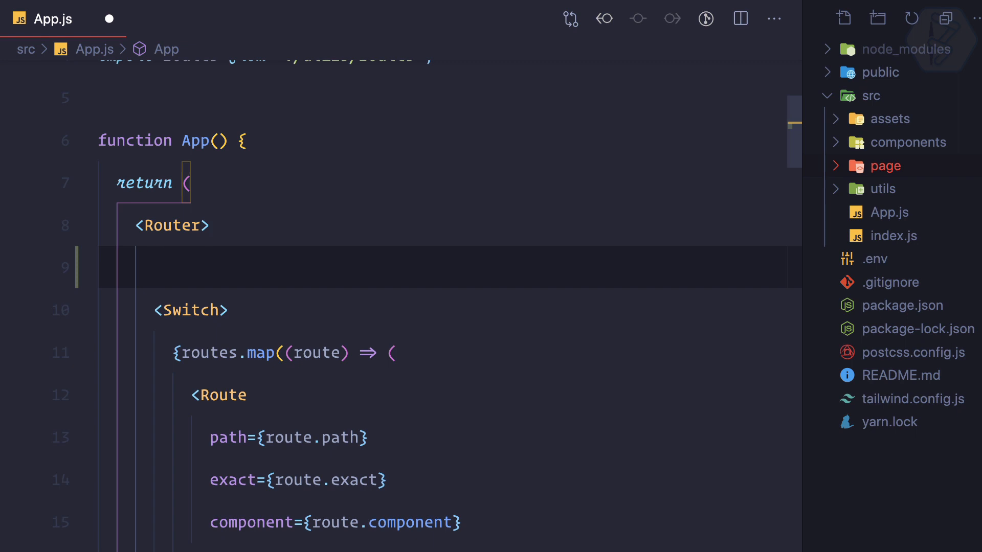
{"action": "type", "text": "<nav>"}
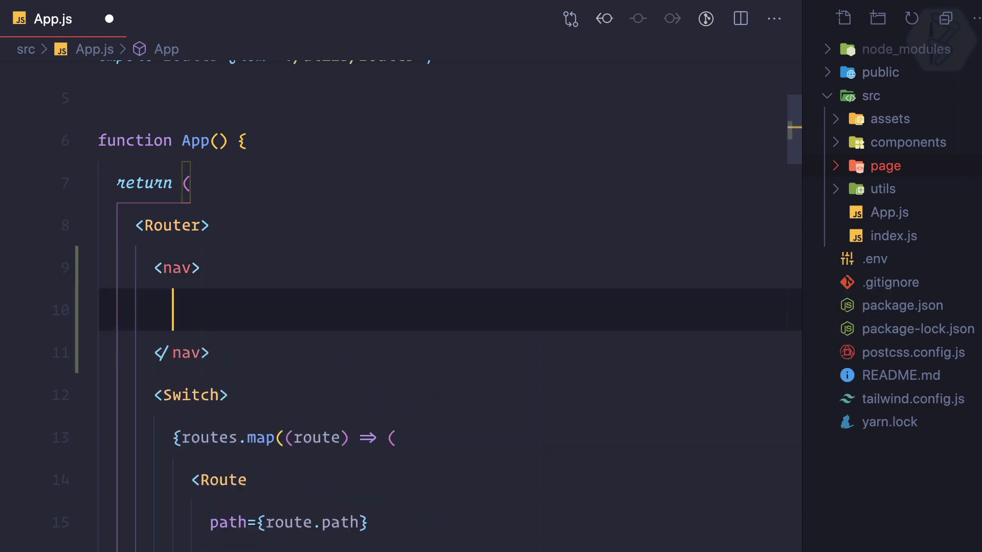
{"action": "type", "text": "ul"}
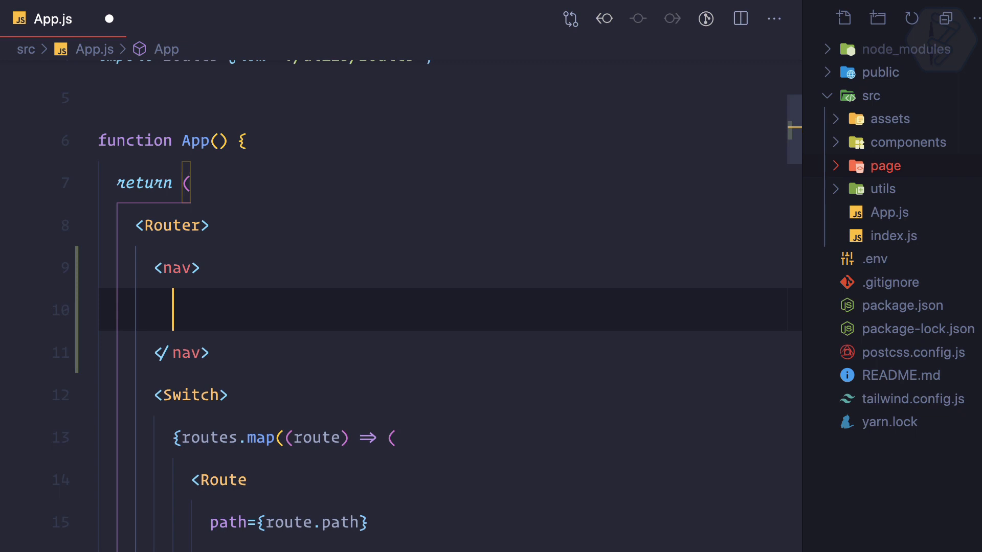
{"action": "type", "text": "div>Home</div>"}
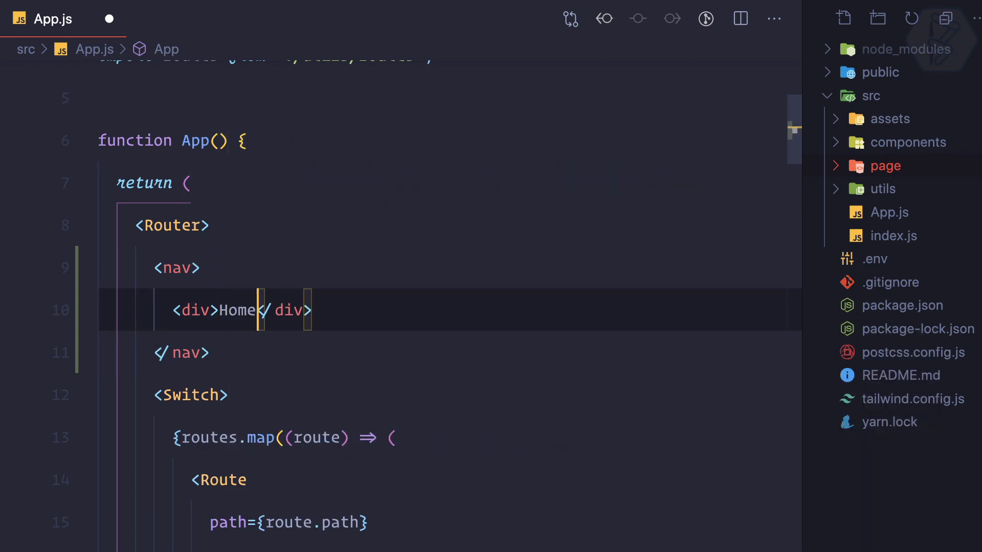
{"action": "type", "text": "<div>Login</div>"}
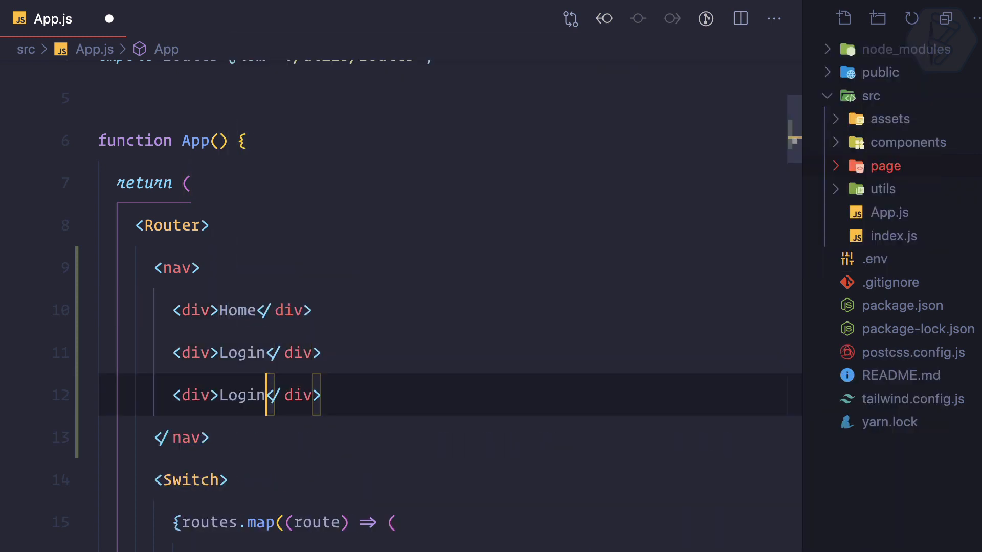
{"action": "type", "text": "Gallery"}
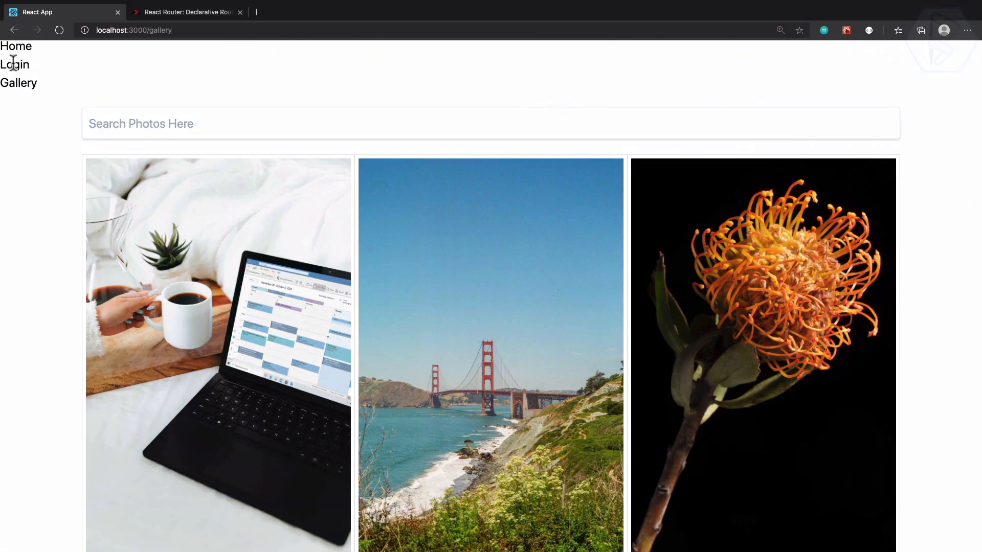
Load the home page by removing '/gallery' from localhost:3000/gallery
{"action": "left_click", "coordinate": [135, 30]}
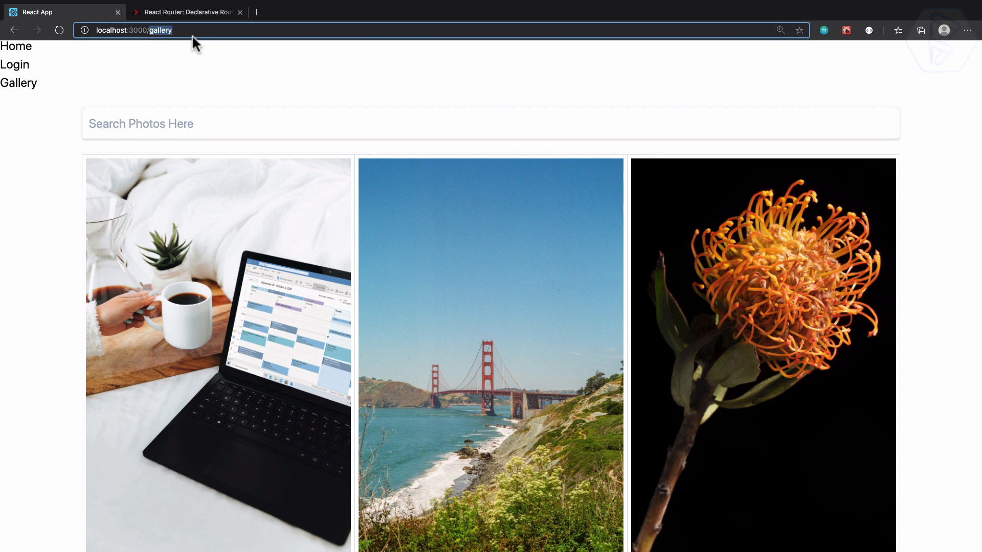
{"action": "left_click", "coordinate": [15, 46]}
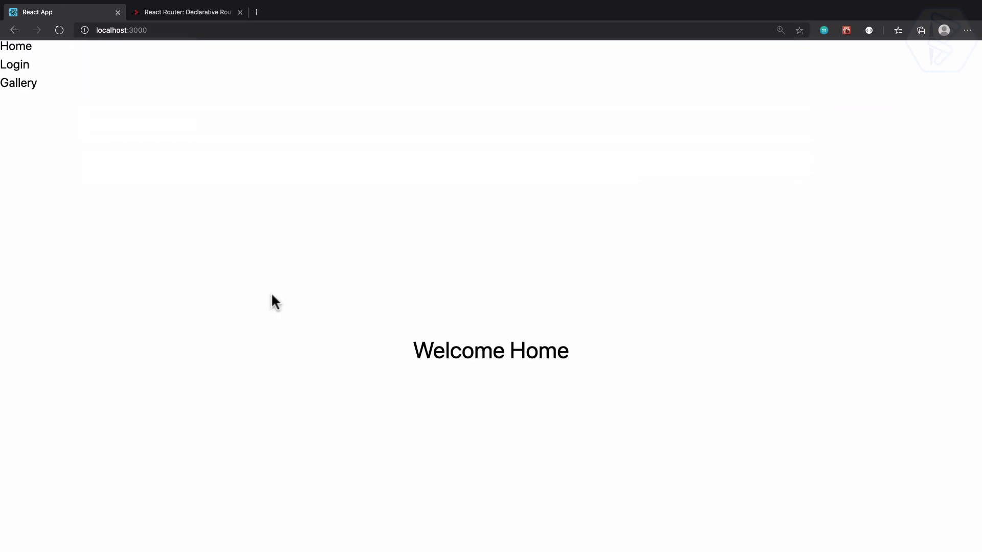
{"action": "mouse_move", "coordinate": [19, 70]}
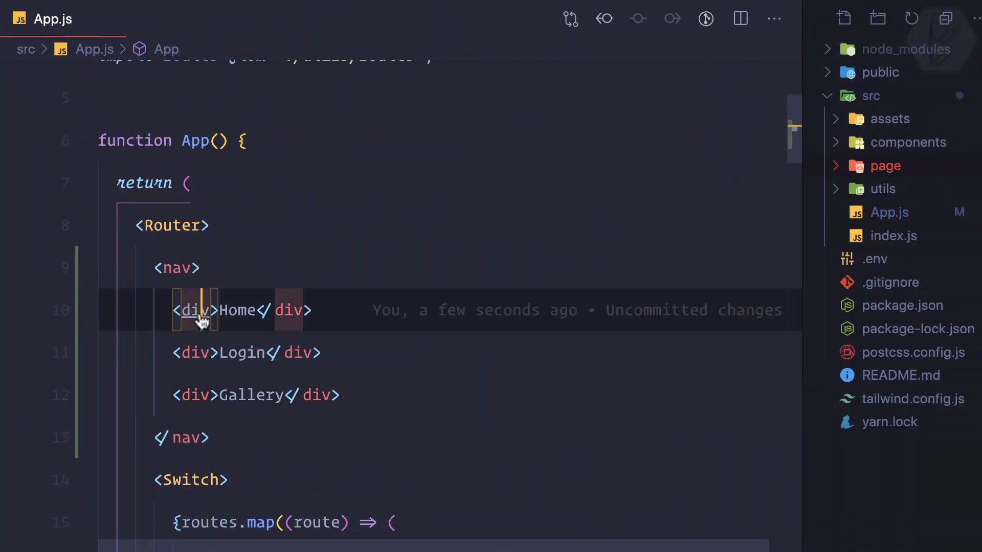
Turn the Home, Login and Gallery divs into anchor tags with href attributes
{"action": "type", "text": "a"}
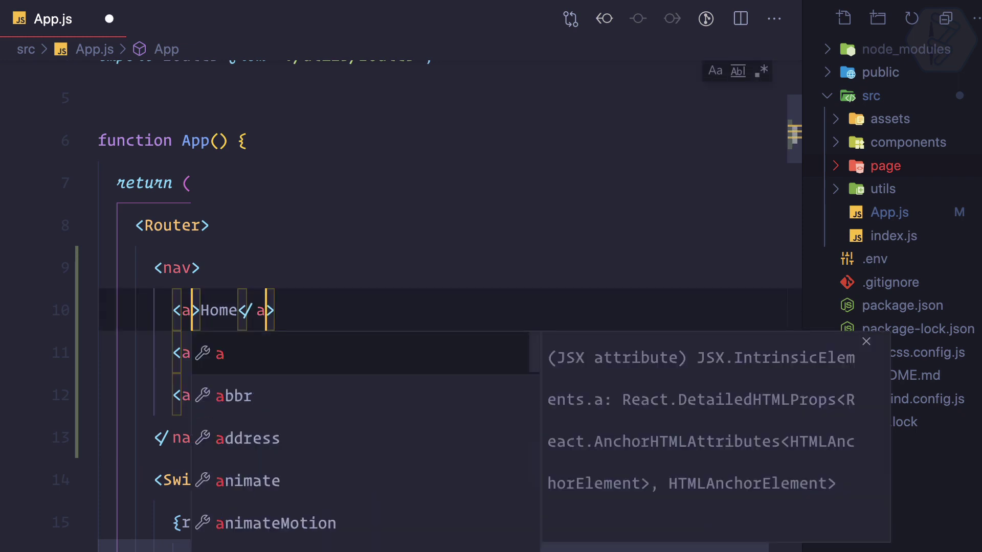
{"action": "type", "text": "hr"}
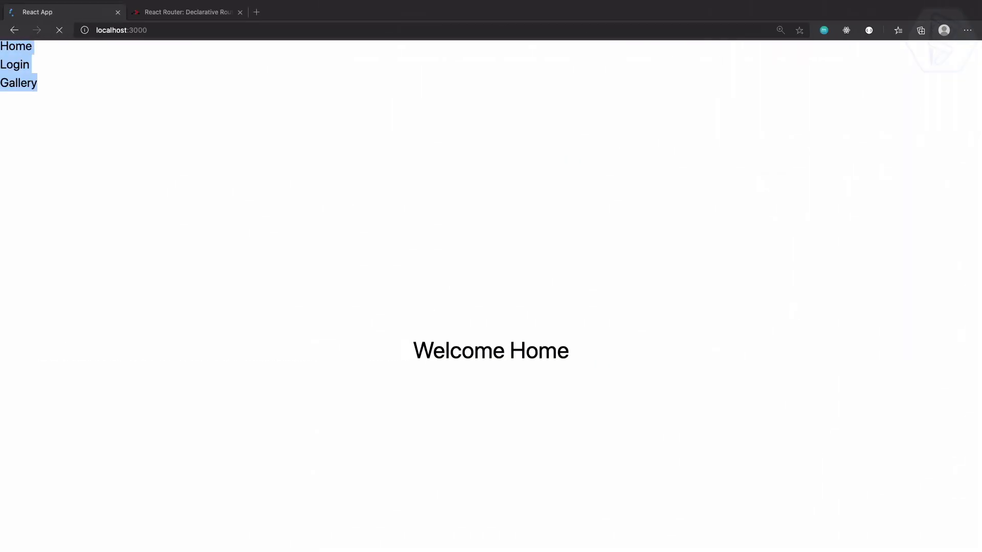
Reload the app, test the Login link, then return to Welcome Home
{"action": "left_click", "coordinate": [59, 30]}
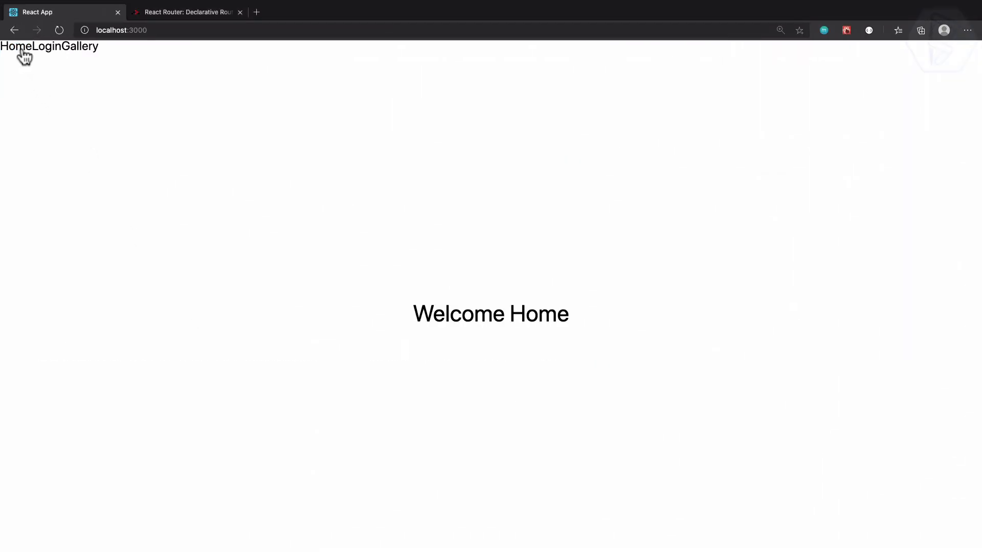
{"action": "left_click", "coordinate": [39, 46]}
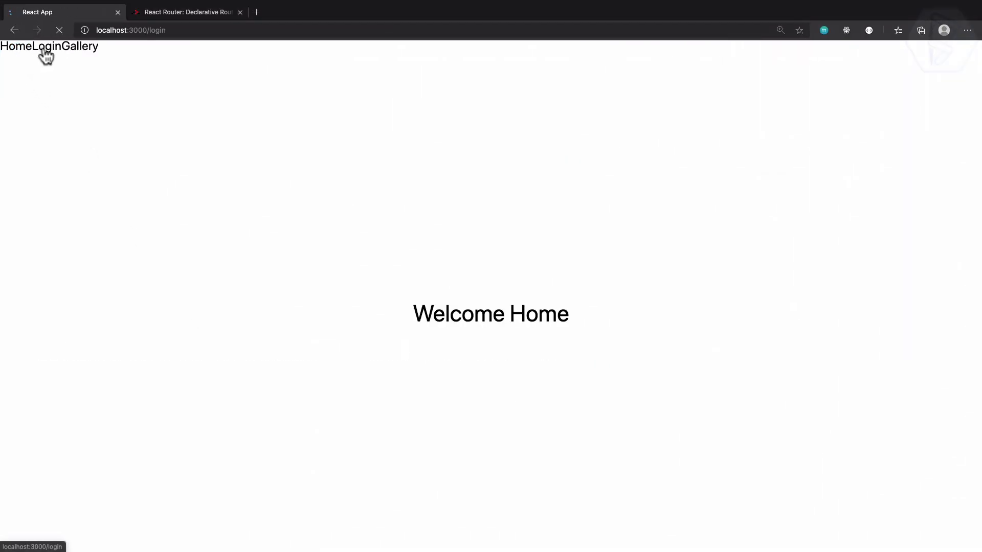
{"action": "left_click", "coordinate": [40, 46]}
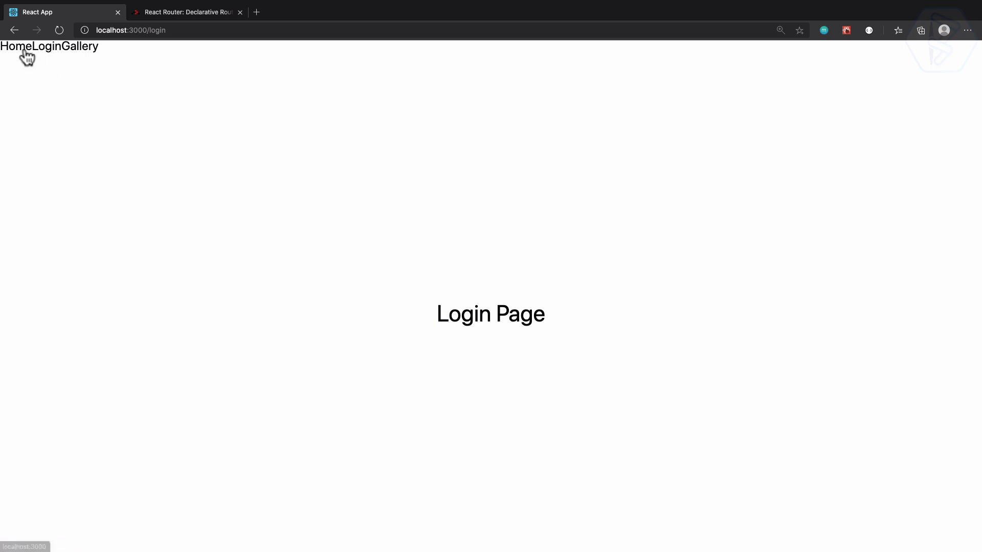
{"action": "left_click", "coordinate": [14, 46]}
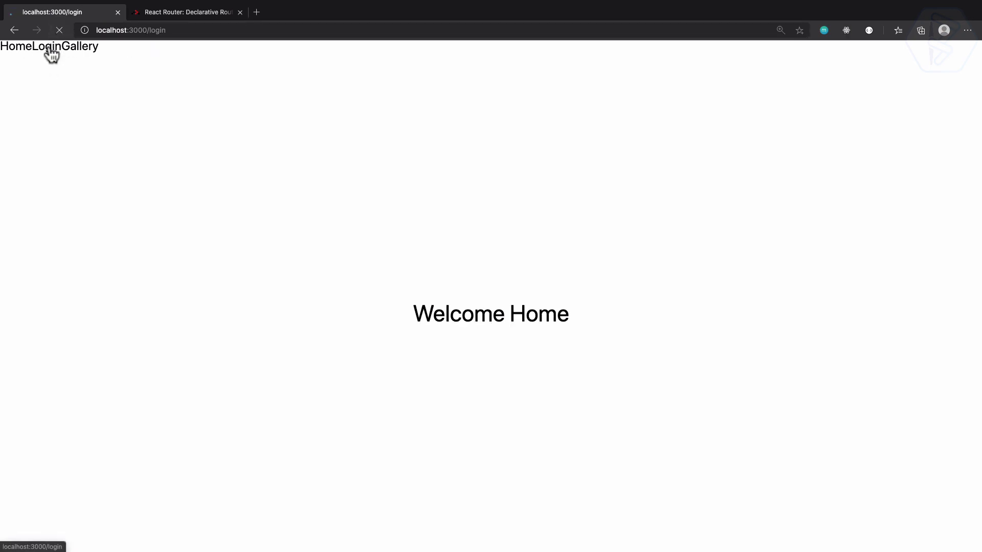
{"action": "left_click", "coordinate": [11, 46]}
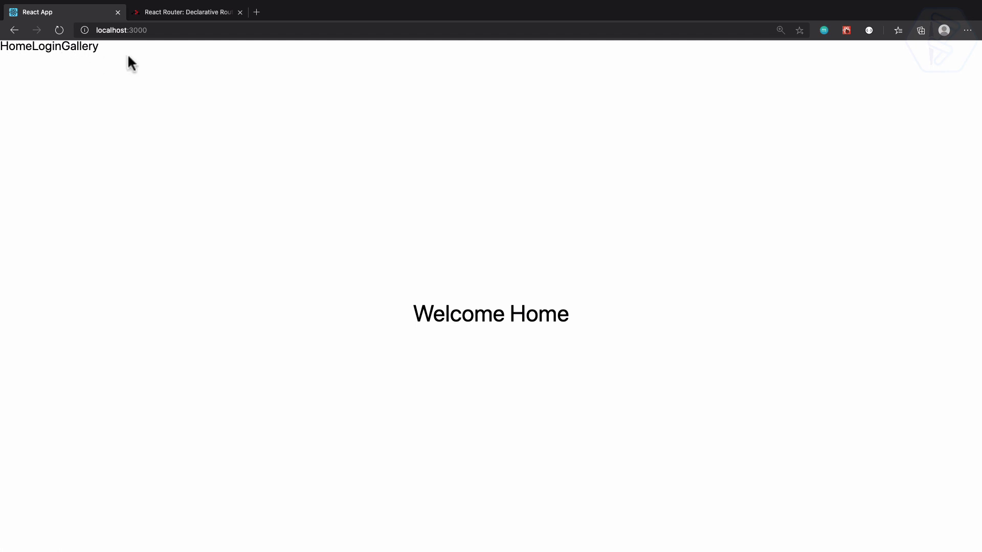
Find the Quick Start nav example with Link elements in the React Router docs
{"action": "left_click", "coordinate": [185, 12]}
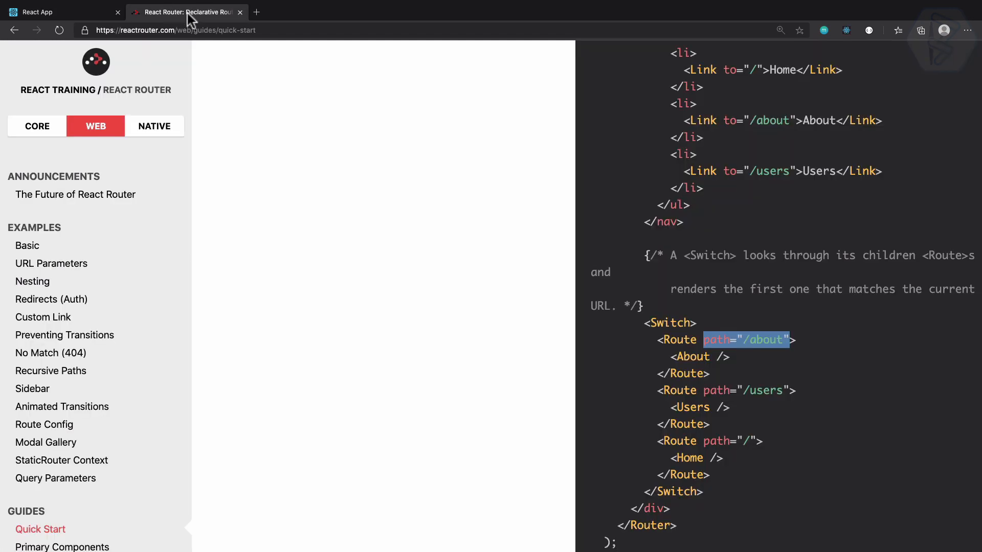
{"action": "scroll", "scroll_direction": "down", "scroll_amount": 3}
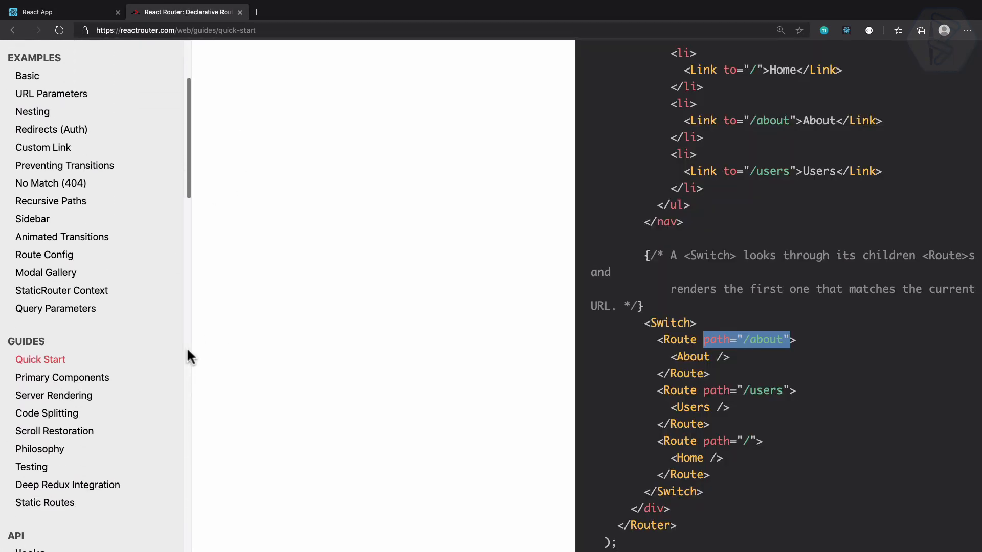
{"action": "scroll", "scroll_direction": "down", "scroll_amount": 3}
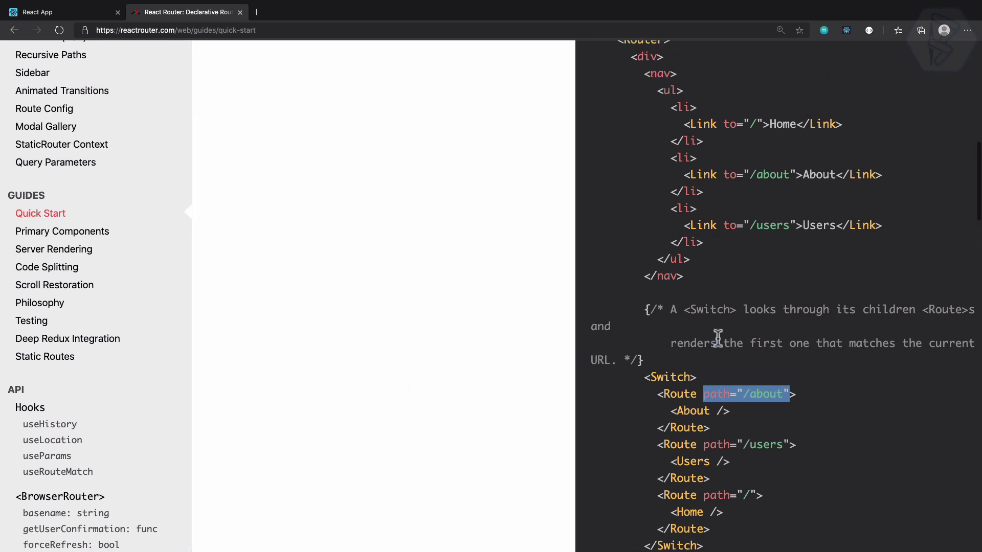
{"action": "scroll", "scroll_direction": "up", "scroll_amount": 3}
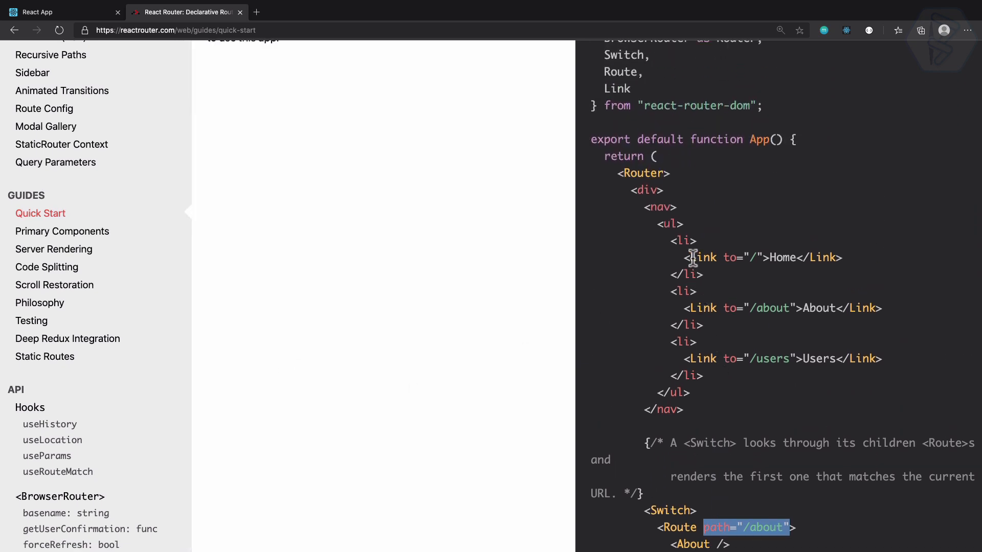
{"action": "double_click", "coordinate": [703, 257]}
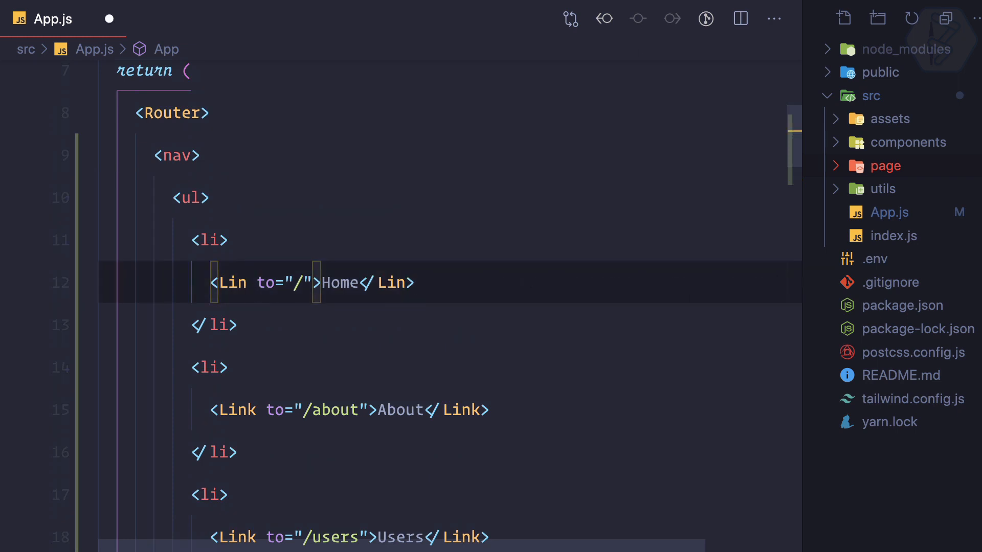
Point the About Link to /gallery labeled Gallery, and rename Users to Login
{"action": "type", "text": "k"}
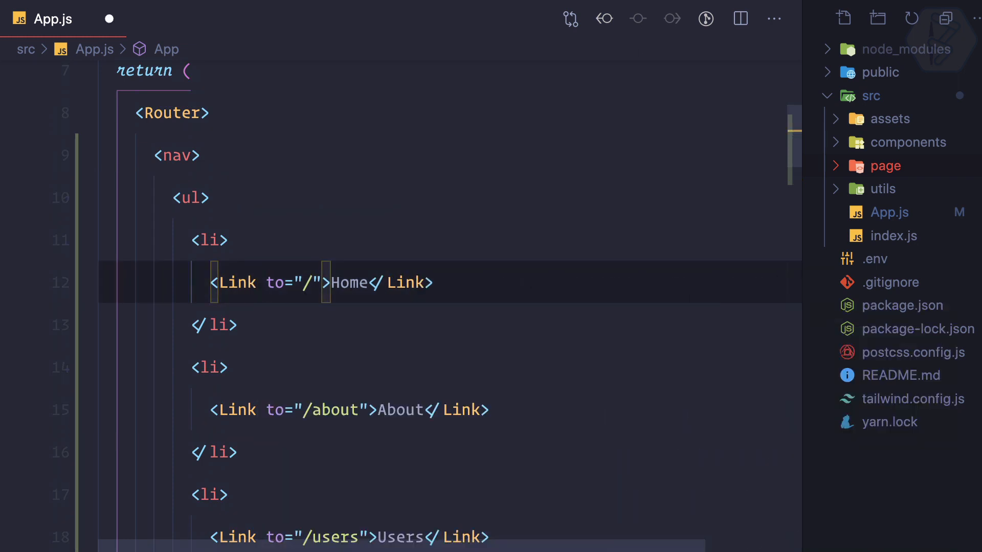
{"action": "scroll", "scroll_direction": "up", "scroll_amount": 3}
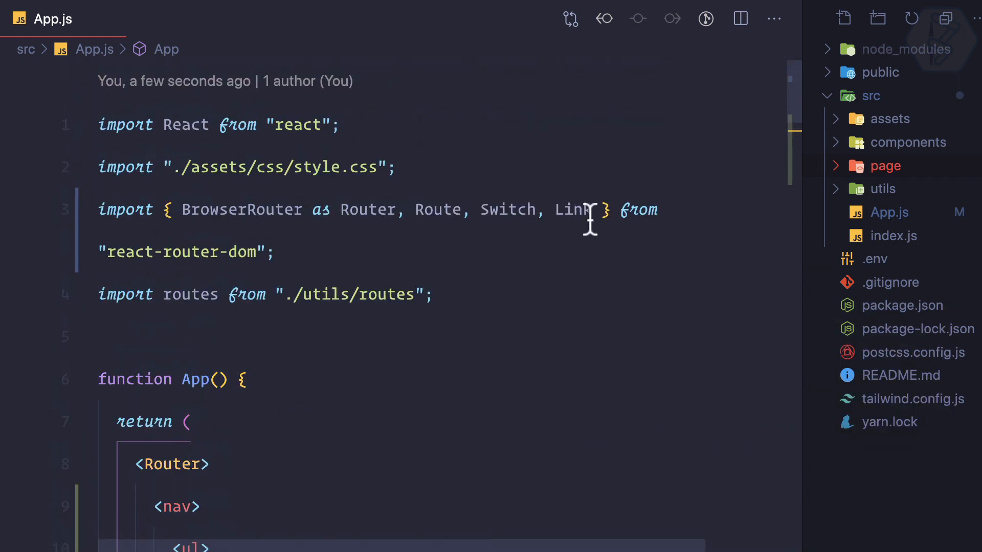
{"action": "scroll", "scroll_direction": "down", "scroll_amount": 3}
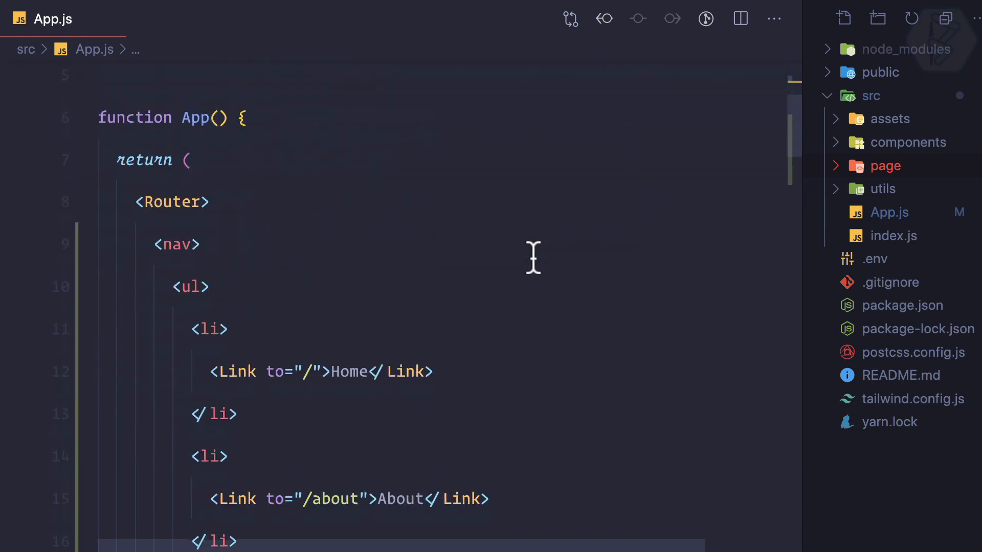
{"action": "scroll", "scroll_direction": "down", "scroll_amount": 3}
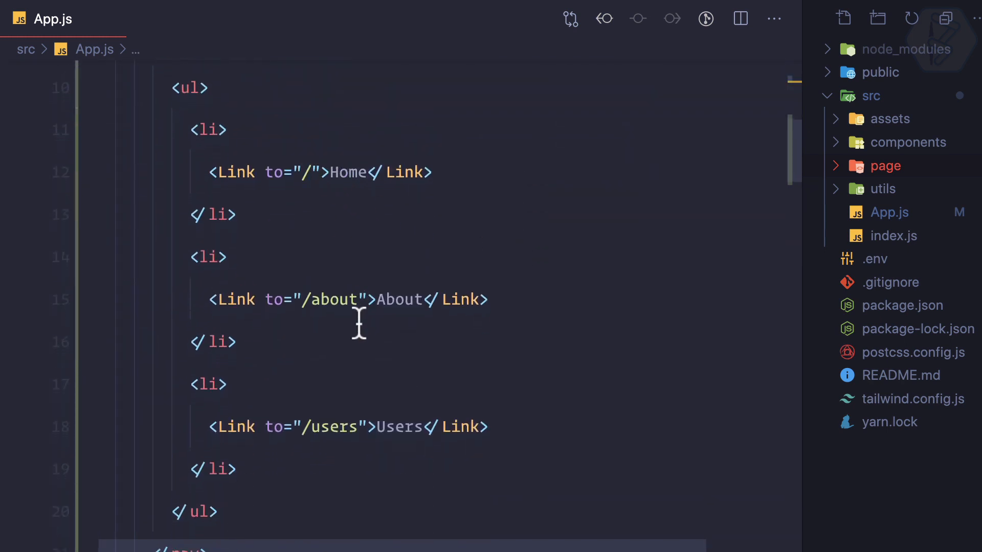
{"action": "type", "text": "ga"}
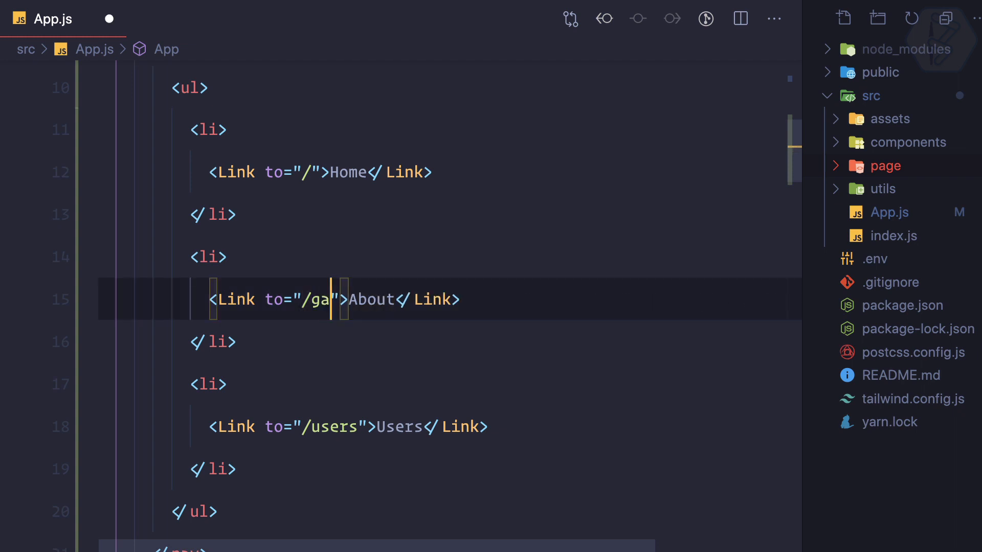
{"action": "type", "text": "llery"}
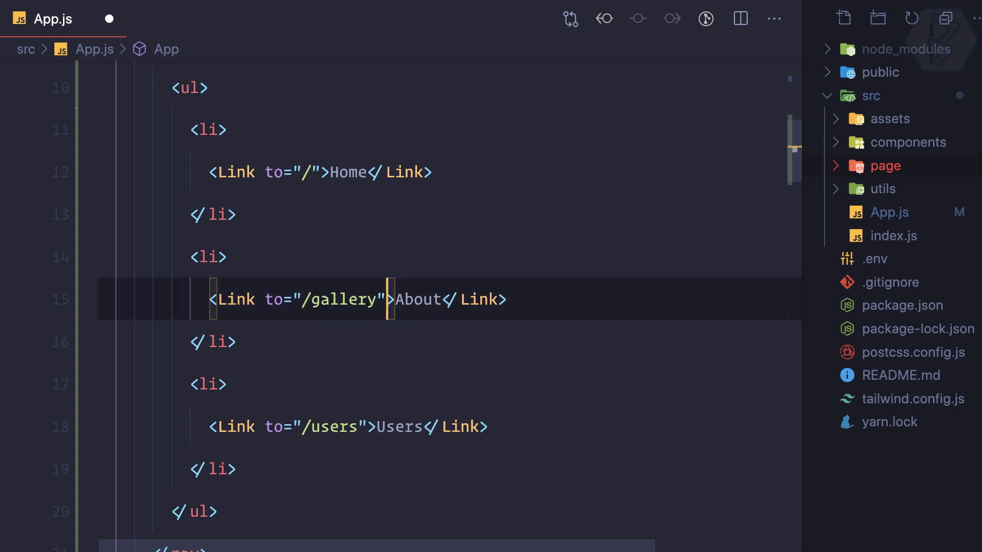
{"action": "type", "text": "Gale"}
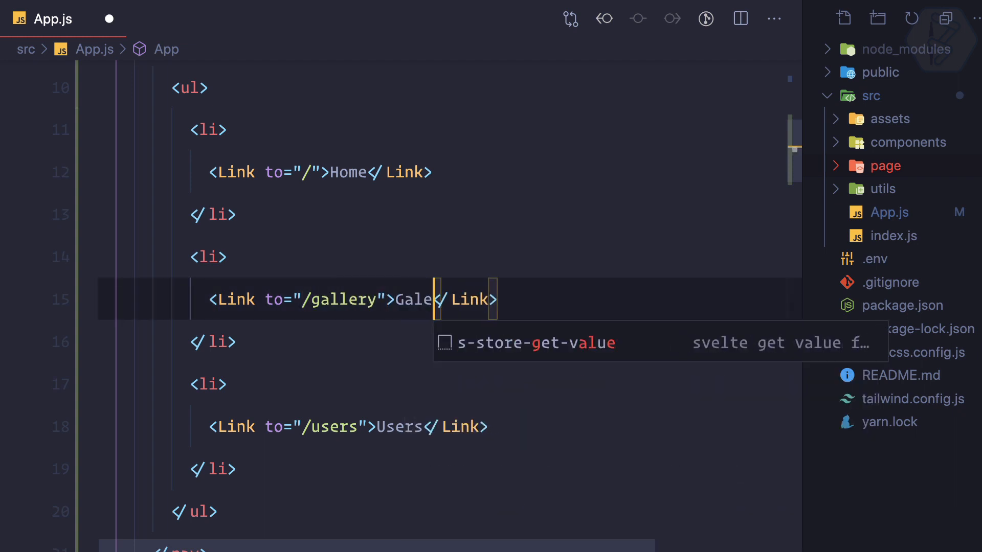
{"action": "type", "text": "ry"}
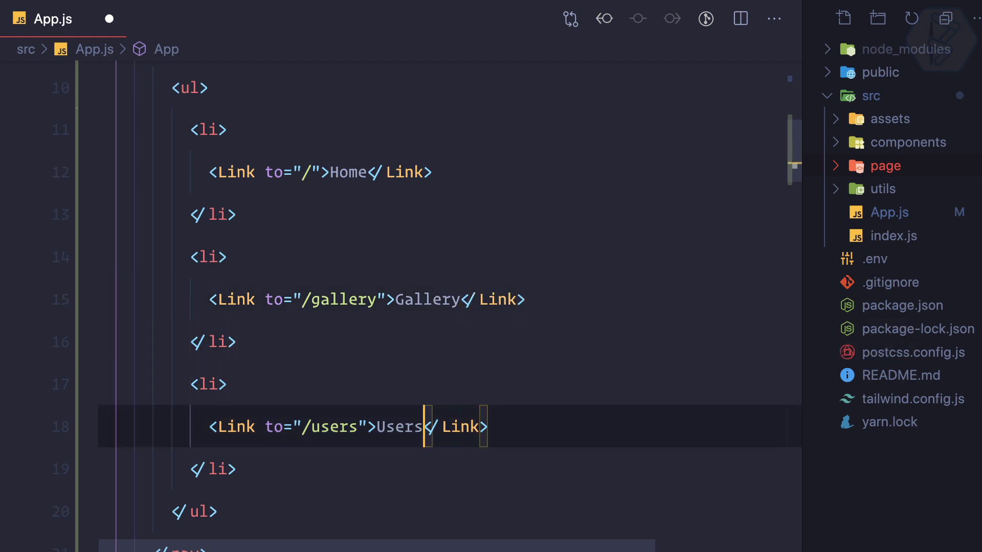
{"action": "type", "text": "Login"}
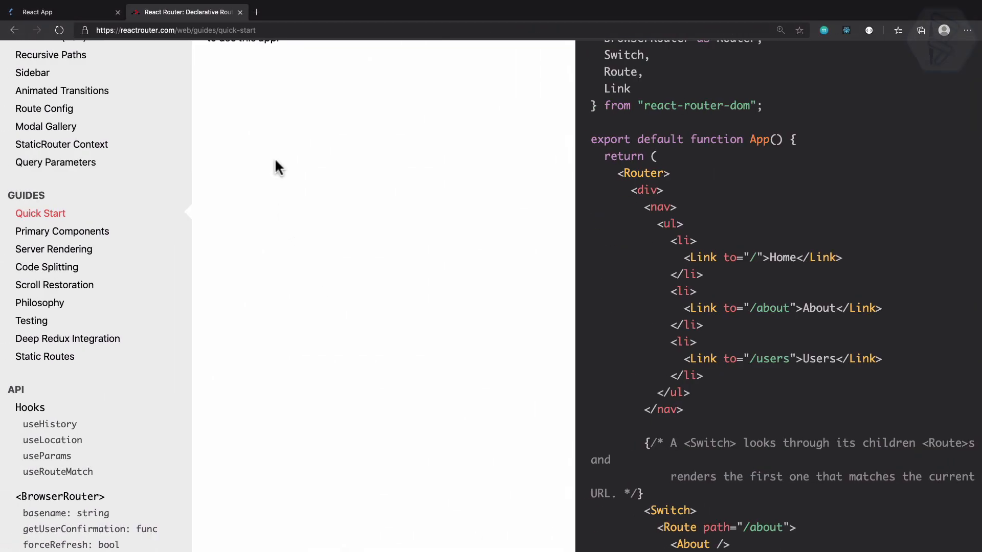
Test the Gallery link in the React app tab, then return to Home
{"action": "left_click", "coordinate": [59, 12]}
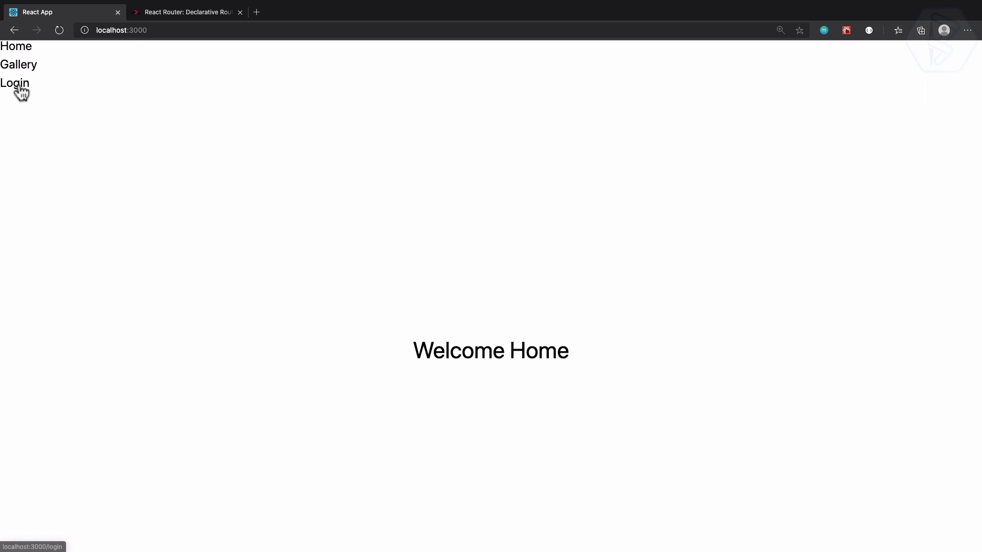
{"action": "left_click", "coordinate": [19, 64]}
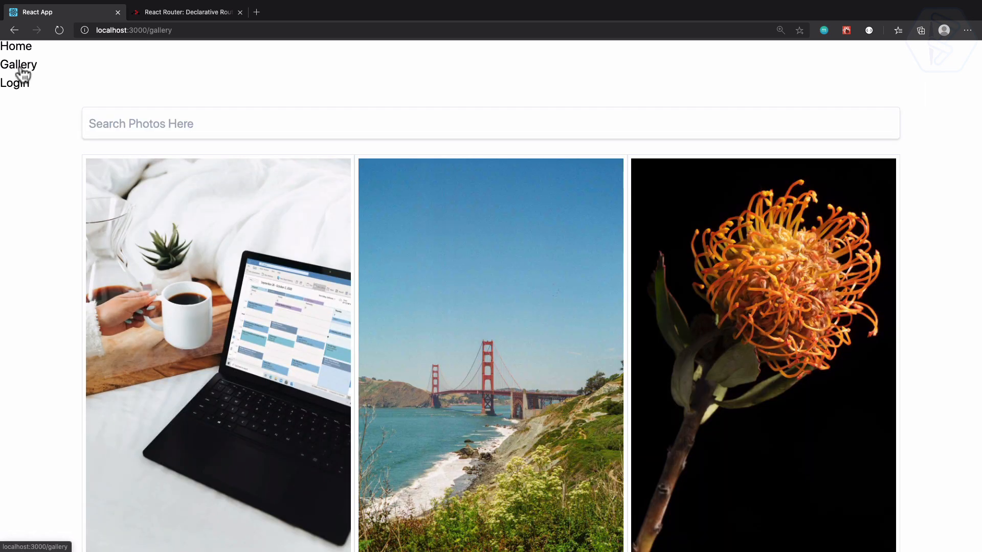
{"action": "left_click", "coordinate": [16, 45]}
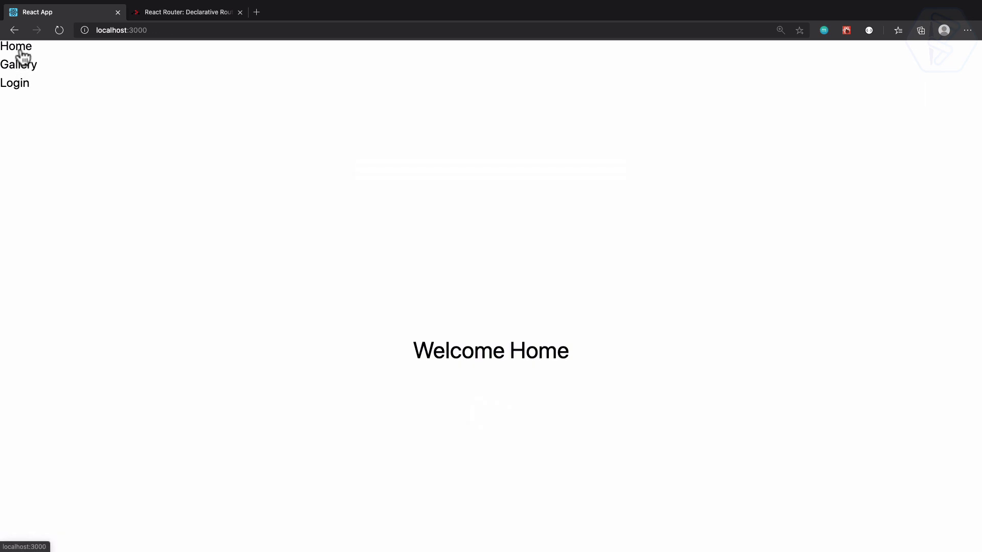
{"action": "mouse_move", "coordinate": [44, 138]}
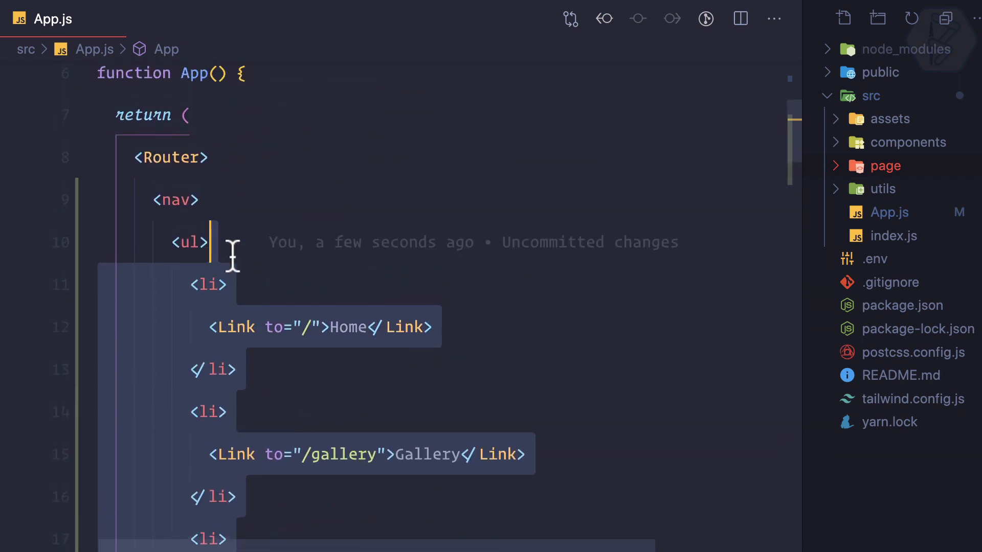
Review App.js's nav links to /, /gallery and /login, then expand the components folder
{"action": "left_click", "coordinate": [201, 200]}
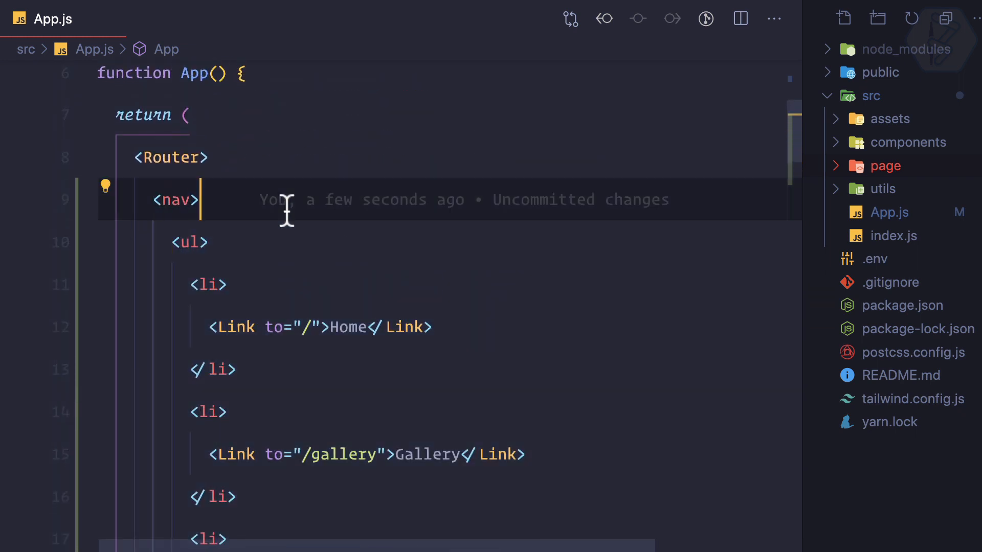
{"action": "scroll", "scroll_direction": "down", "scroll_amount": 3}
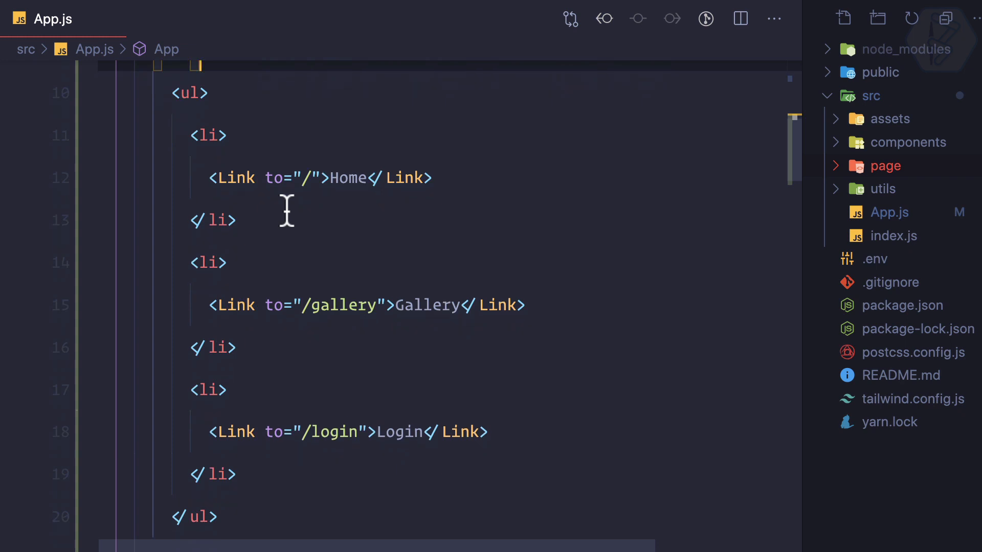
{"action": "scroll", "scroll_direction": "down", "scroll_amount": 3}
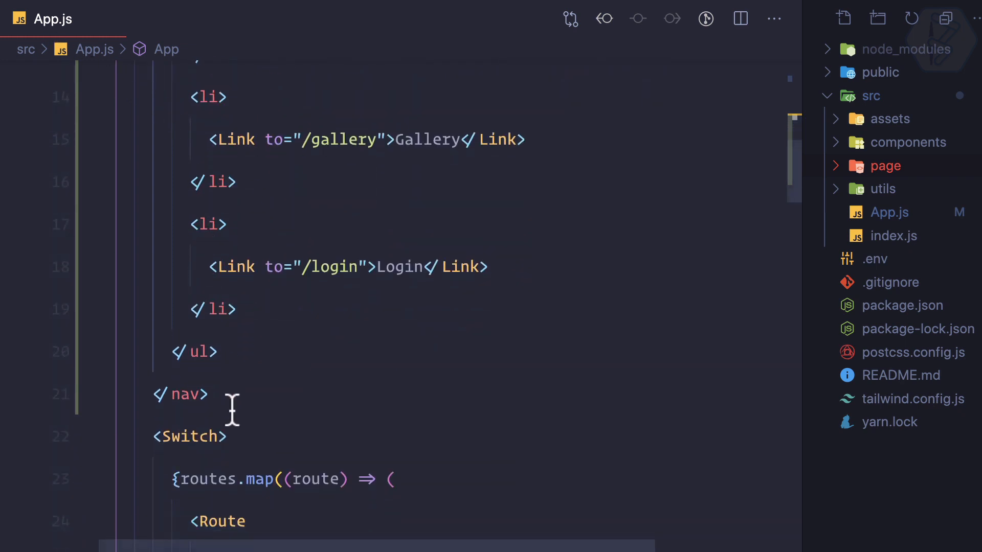
{"action": "scroll", "scroll_direction": "up", "scroll_amount": 3}
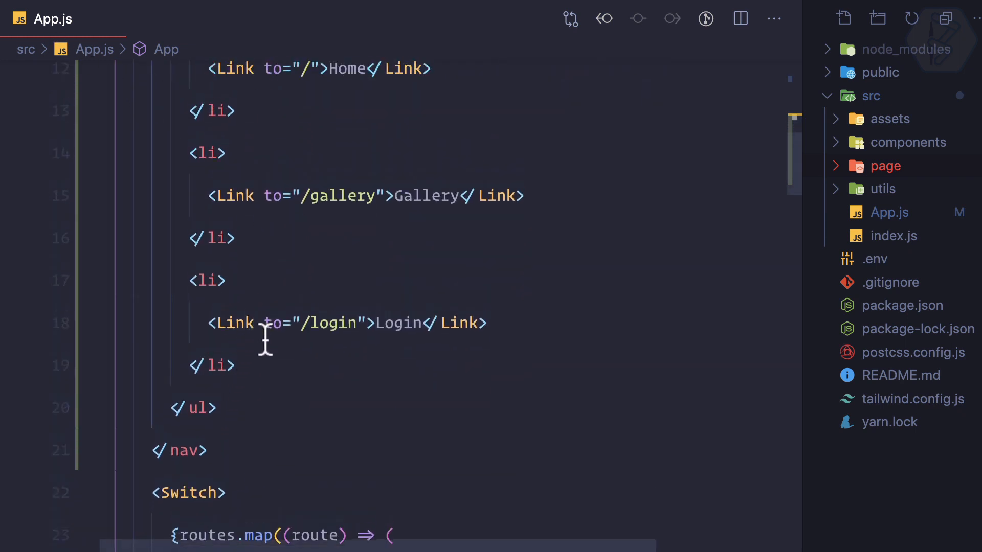
{"action": "scroll", "scroll_direction": "up", "scroll_amount": 3}
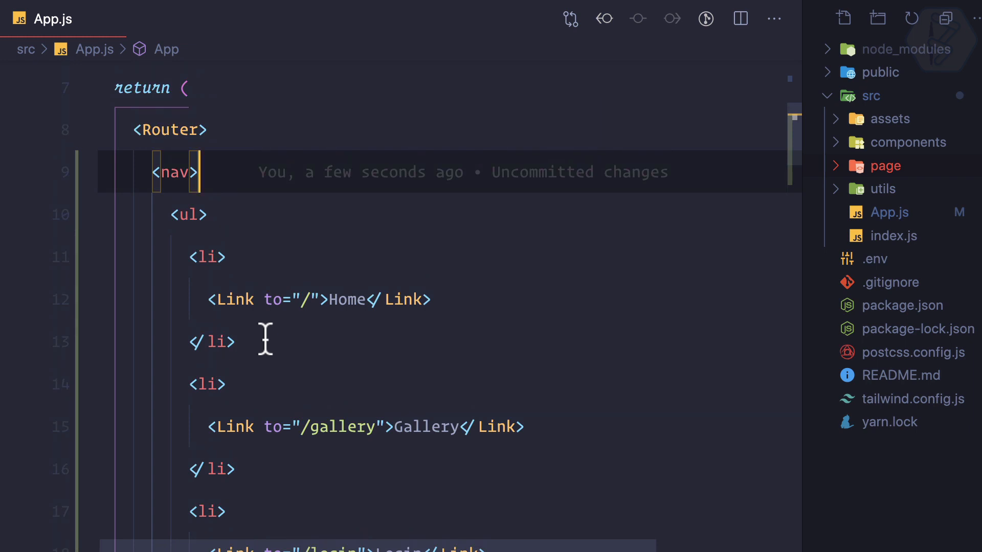
{"action": "left_click", "coordinate": [910, 142]}
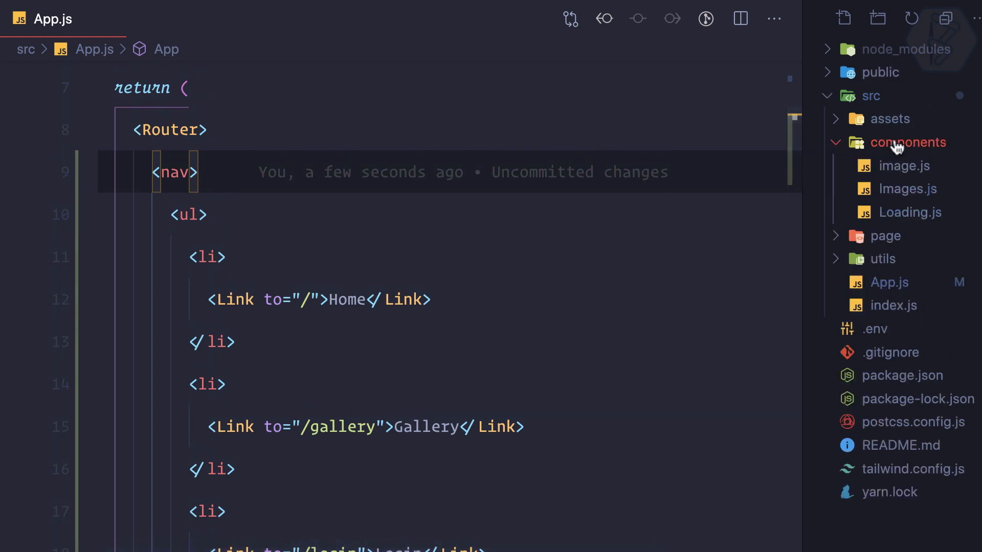
Create components/Header.js and move the Link nav from App.js into it
{"action": "right_click", "coordinate": [908, 143]}
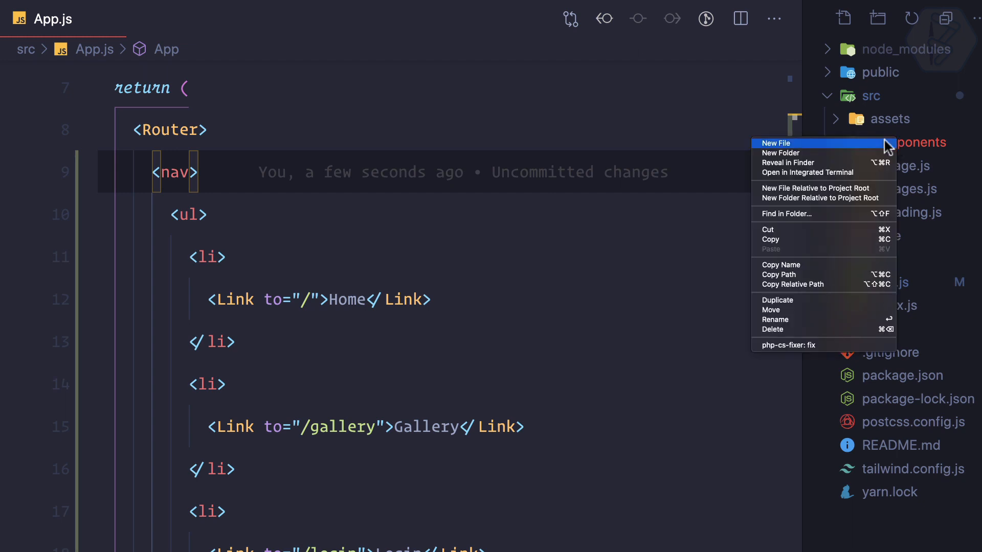
{"action": "left_click", "coordinate": [776, 143]}
{"action": "type", "text": "Header.js"}
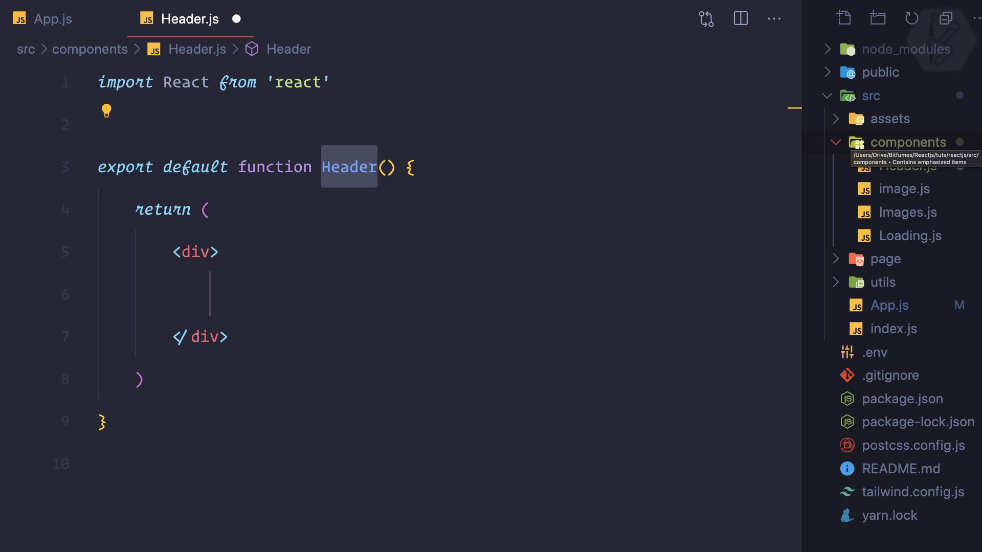
{"action": "left_click", "coordinate": [51, 19]}
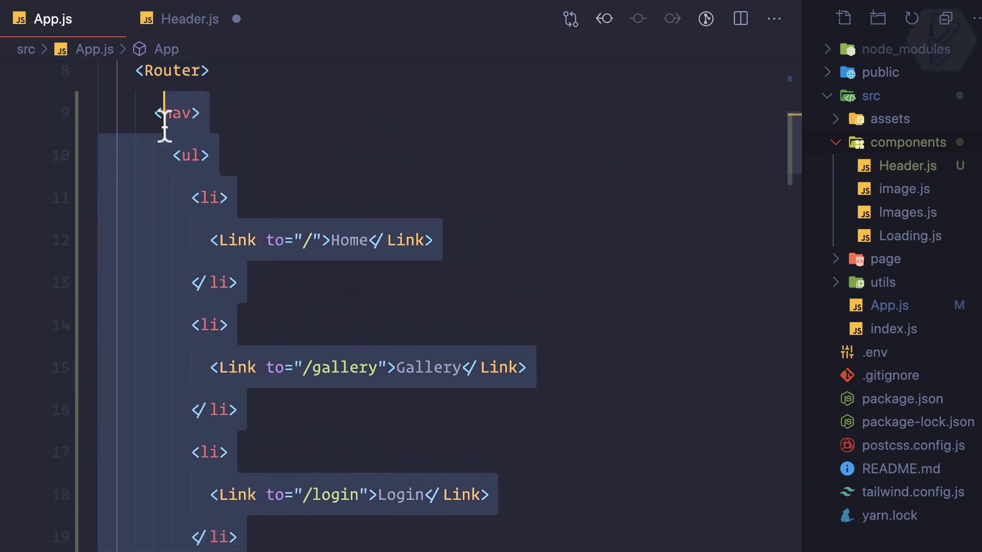
{"action": "left_click", "coordinate": [186, 19]}
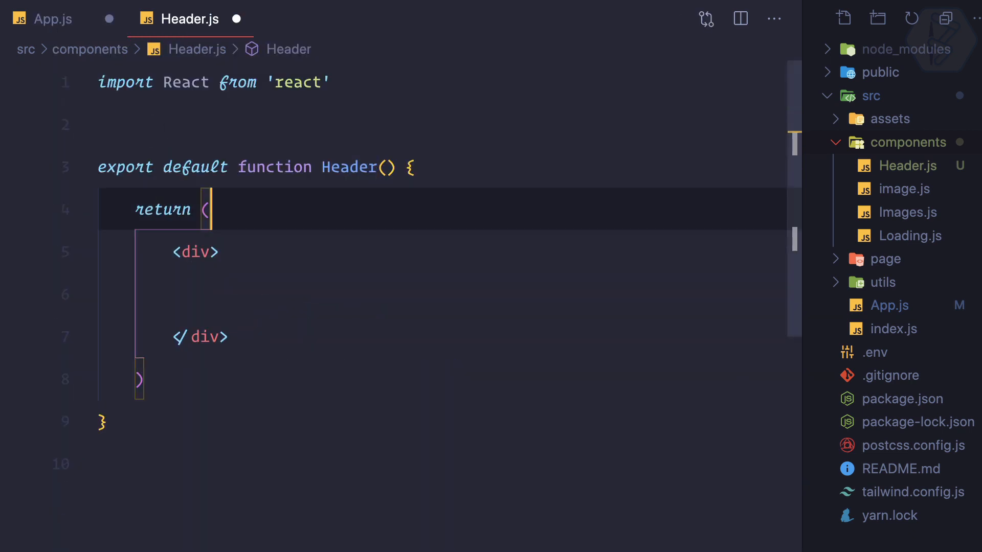
{"action": "scroll", "scroll_direction": "down", "scroll_amount": 3}
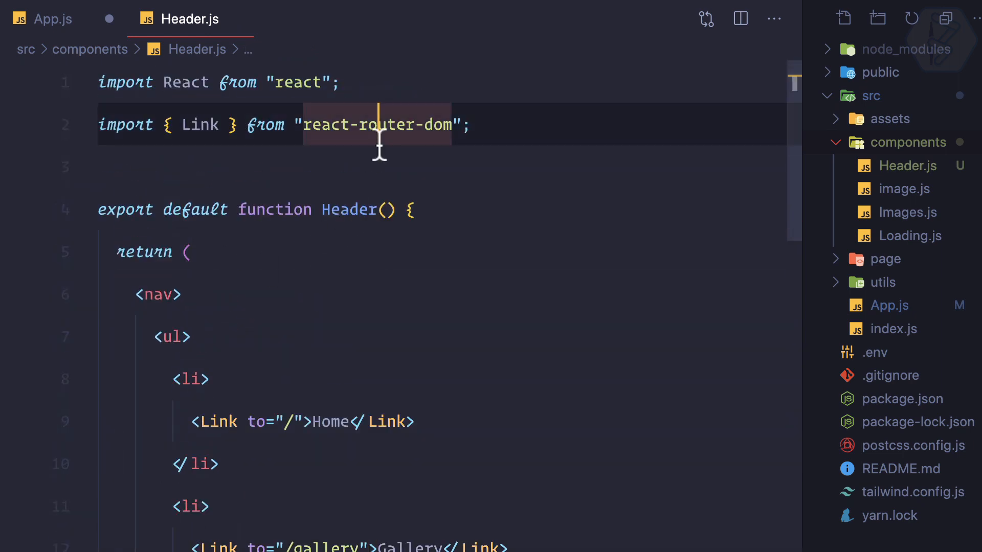
{"action": "left_click", "coordinate": [50, 19]}
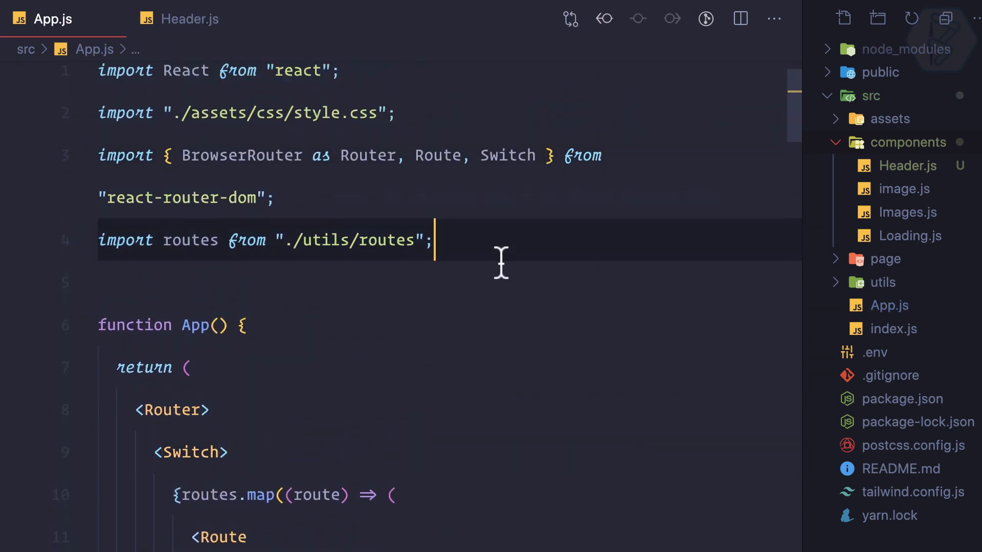
Render the Header component inside the Router in App.js
{"action": "scroll", "scroll_direction": "down", "scroll_amount": 3}
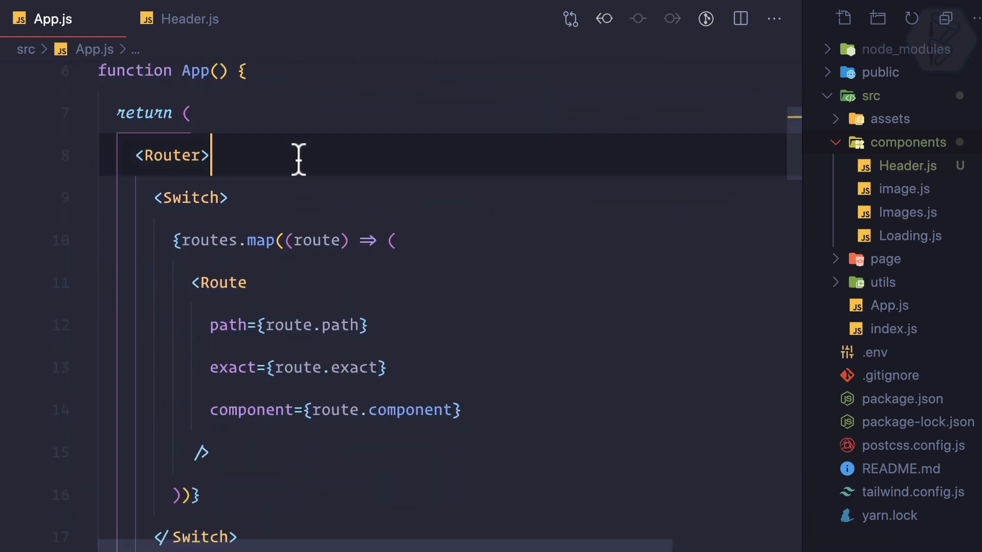
{"action": "type", "text": "<H"}
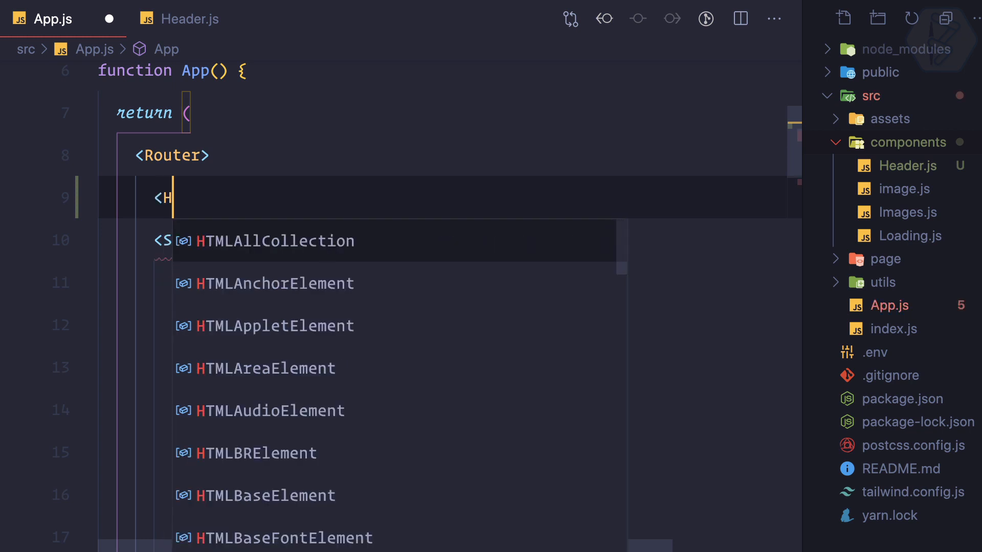
{"action": "type", "text": "eaders />"}
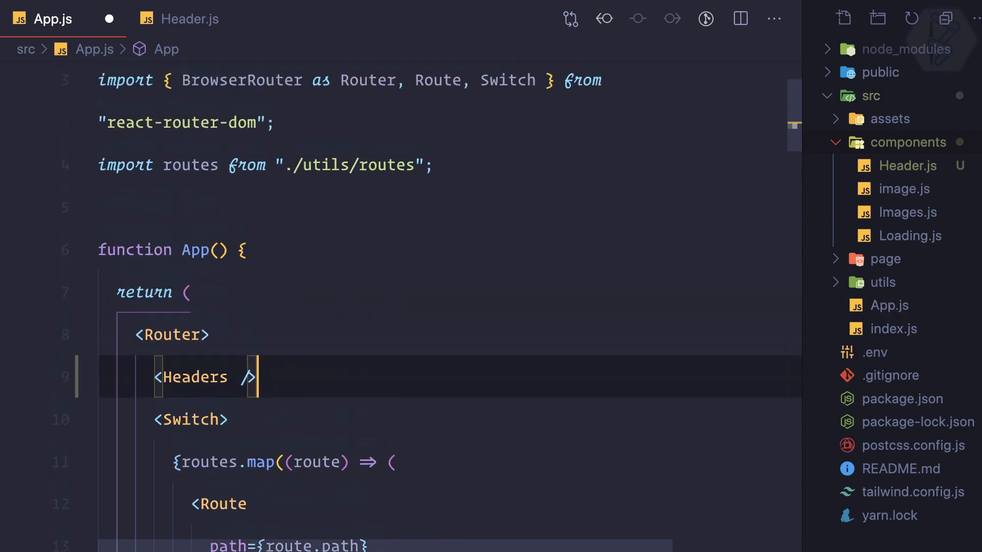
{"action": "scroll", "scroll_direction": "up", "scroll_amount": 3}
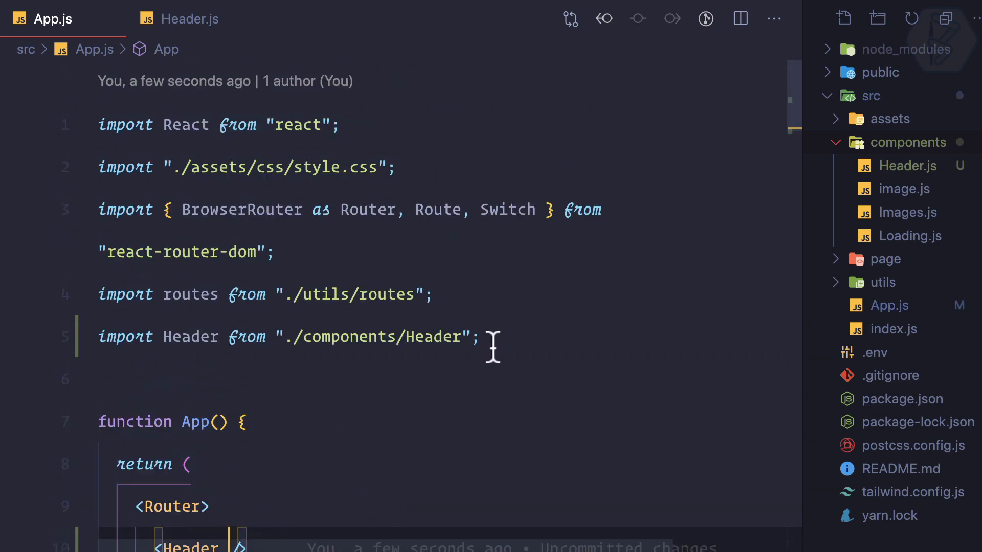
{"action": "scroll", "scroll_direction": "down", "scroll_amount": 3}
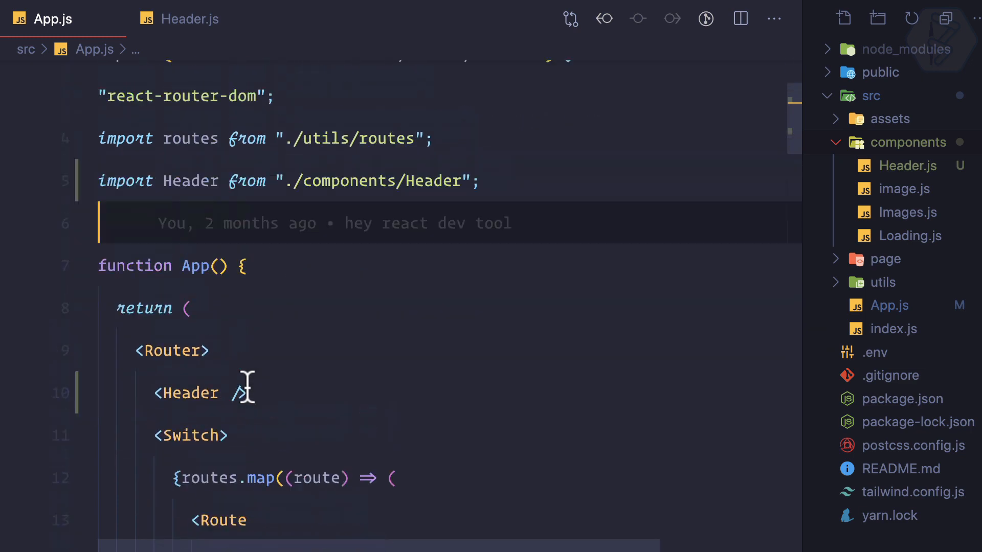
Return to Header.js and test the Login link in the browser
{"action": "left_click", "coordinate": [187, 19]}
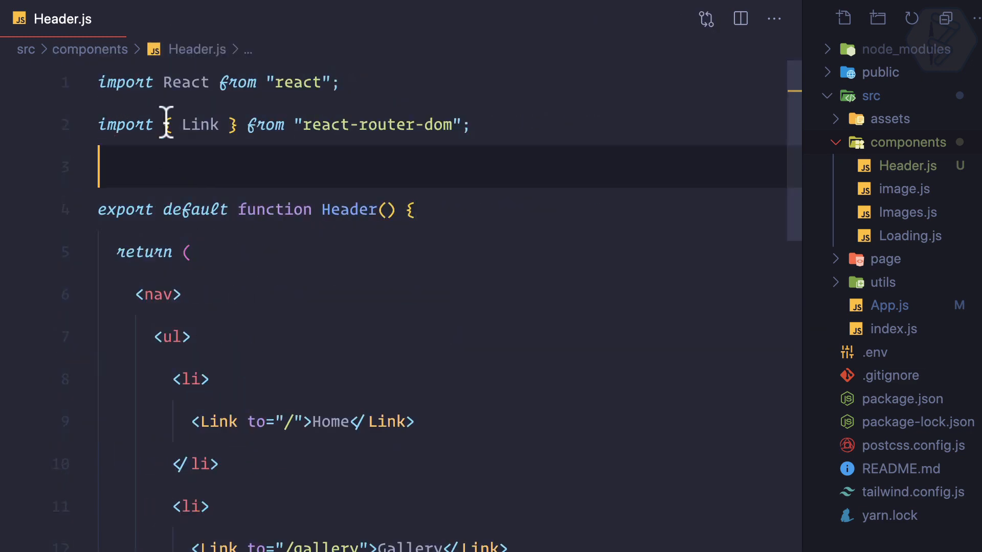
{"action": "scroll", "scroll_direction": "down", "scroll_amount": 3}
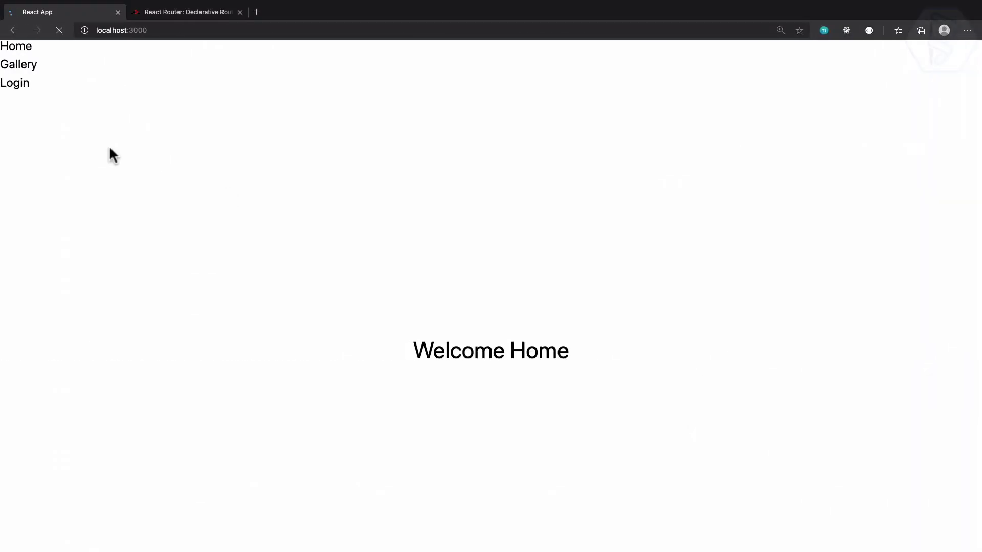
{"action": "left_click", "coordinate": [14, 83]}
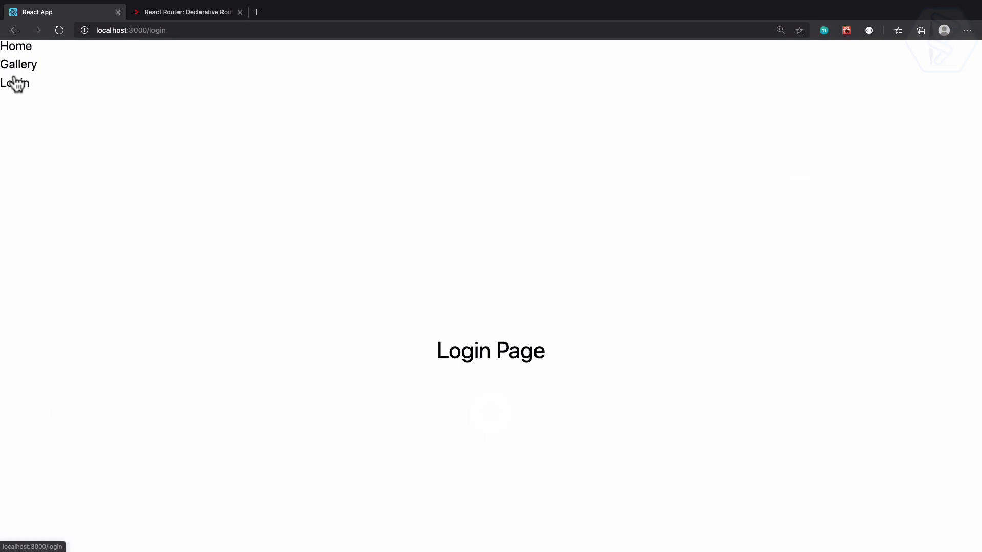
{"action": "mouse_move", "coordinate": [69, 144]}
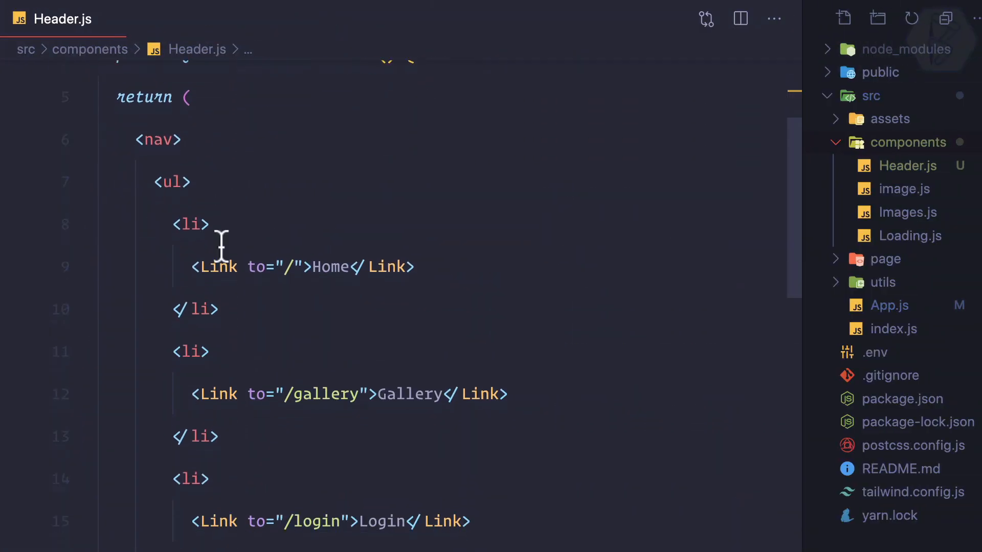
Give the ul className 'flex' and the nav 'py-5', then enlarge the browser to inspect
{"action": "type", "text": "className=\""}
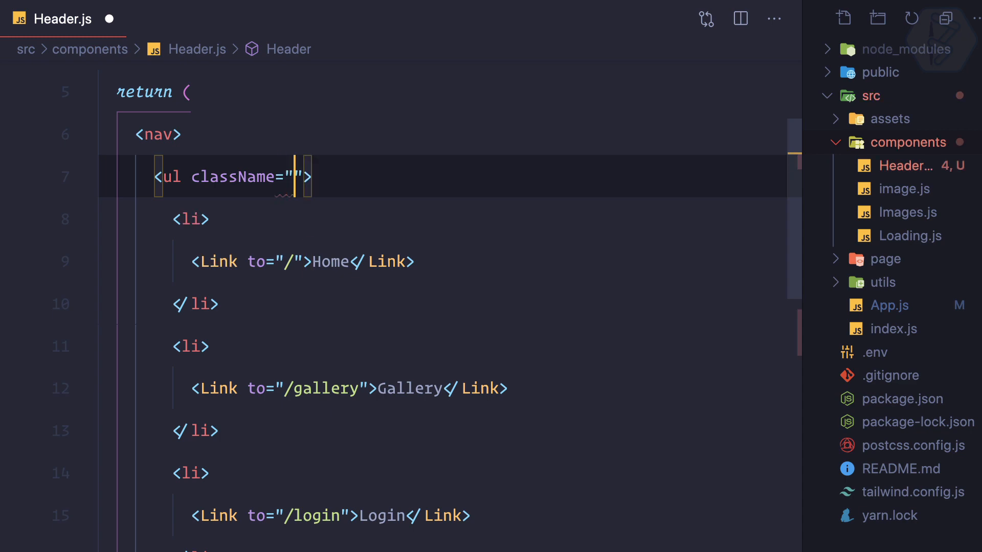
{"action": "type", "text": "flex"}
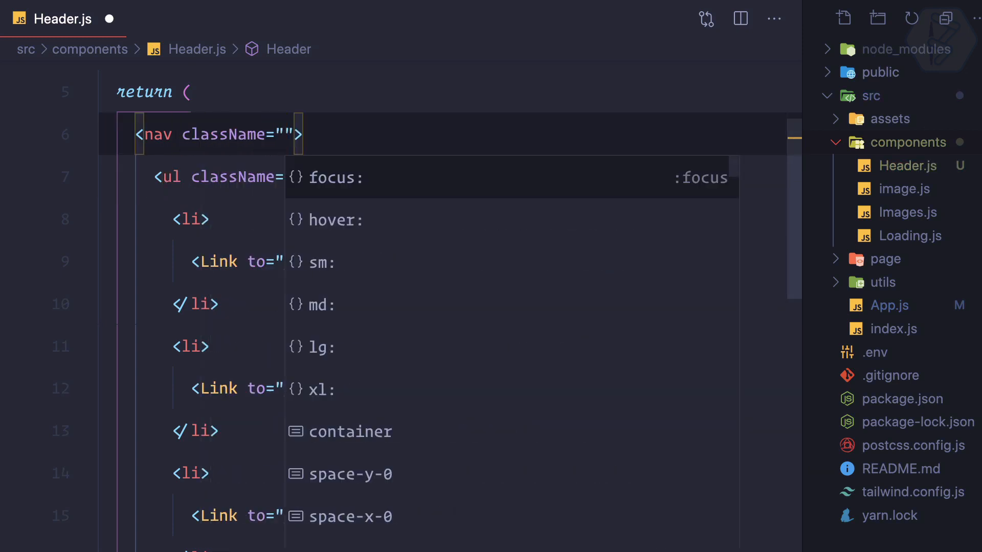
{"action": "type", "text": "p"}
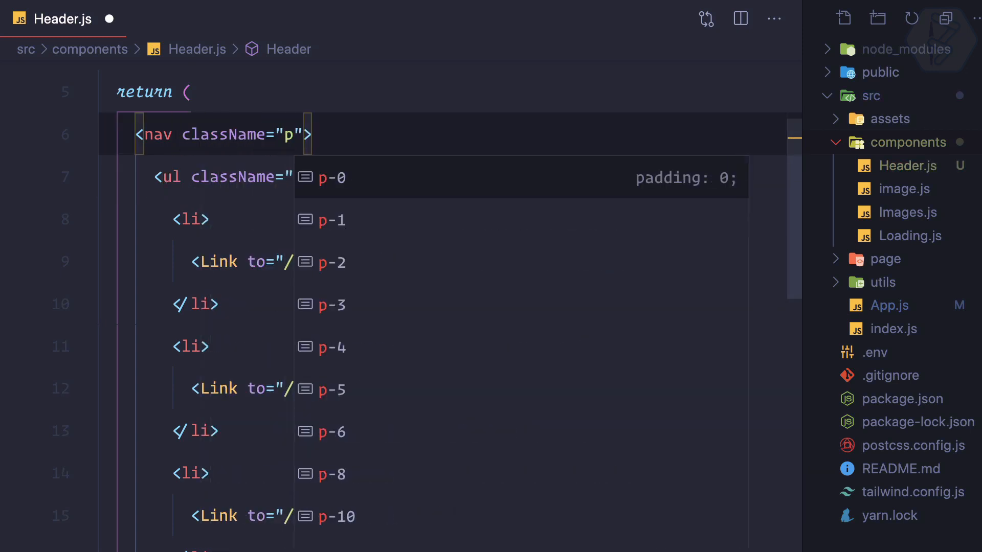
{"action": "type", "text": "y-"}
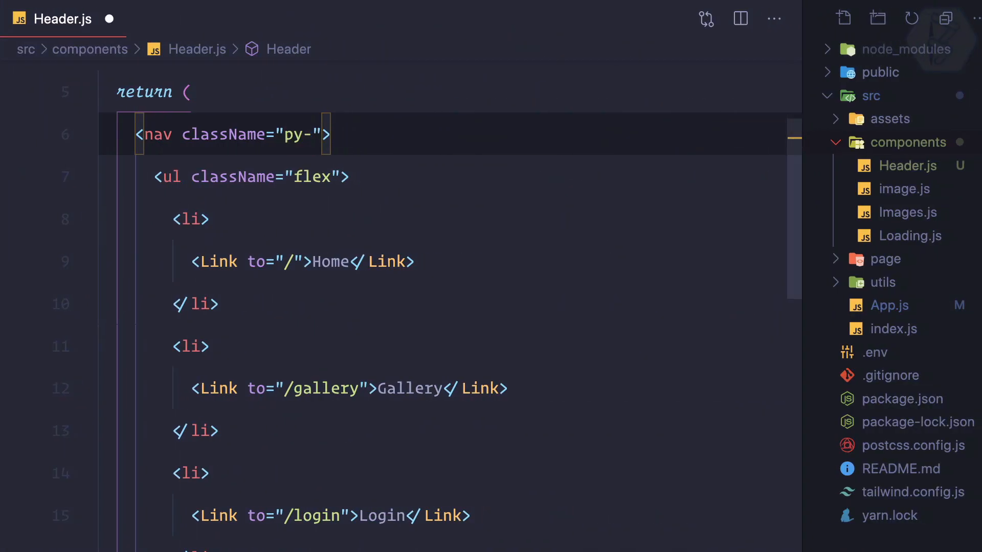
{"action": "type", "text": "5"}
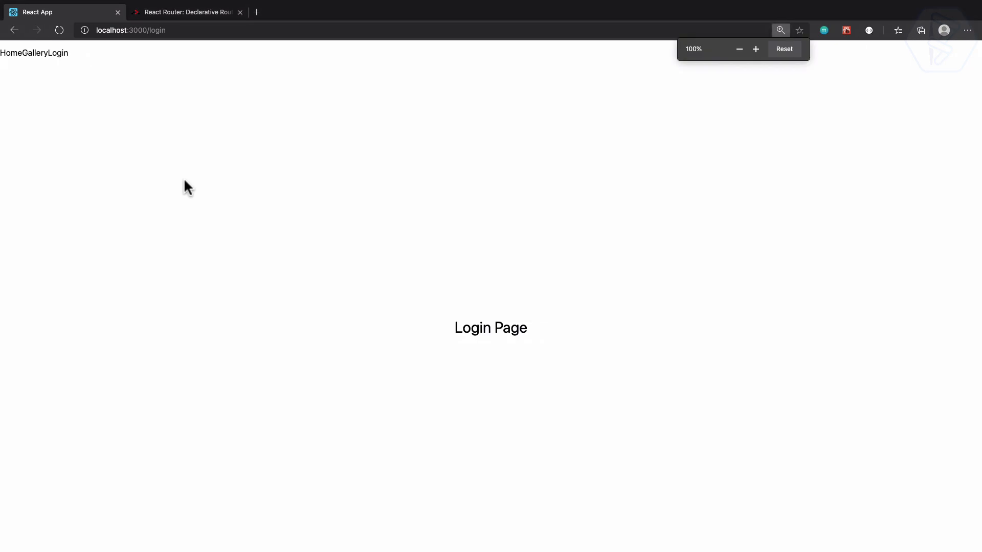
{"action": "left_click", "coordinate": [755, 49]}
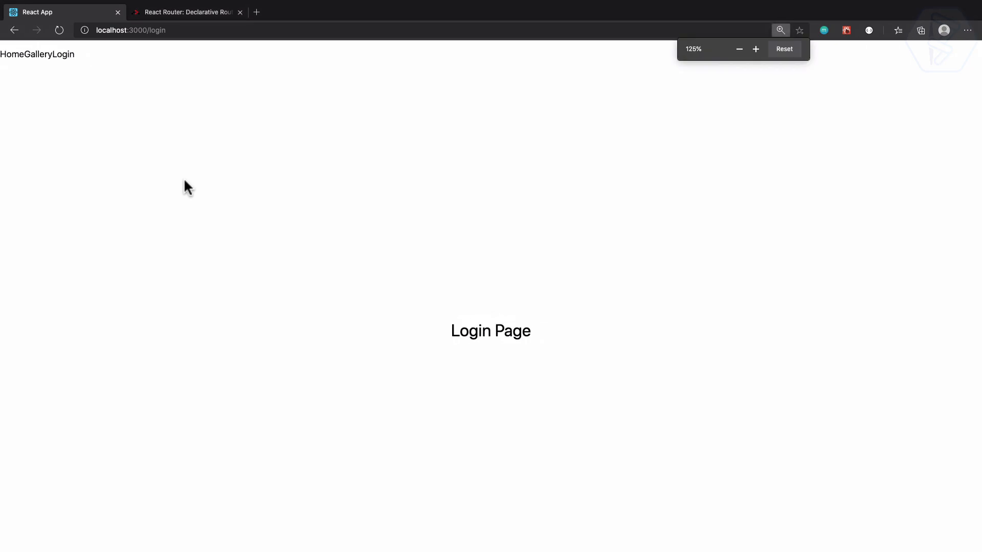
{"action": "left_click", "coordinate": [755, 49]}
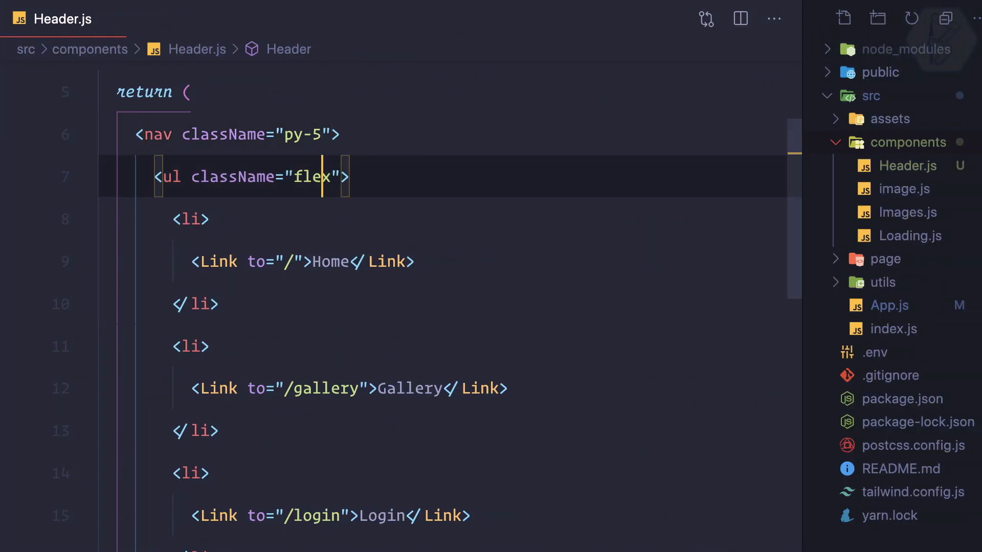
Style the nav with bg-gray-900 instead of bg-purple-900, plus text-white
{"action": "type", "text": "bg-"}
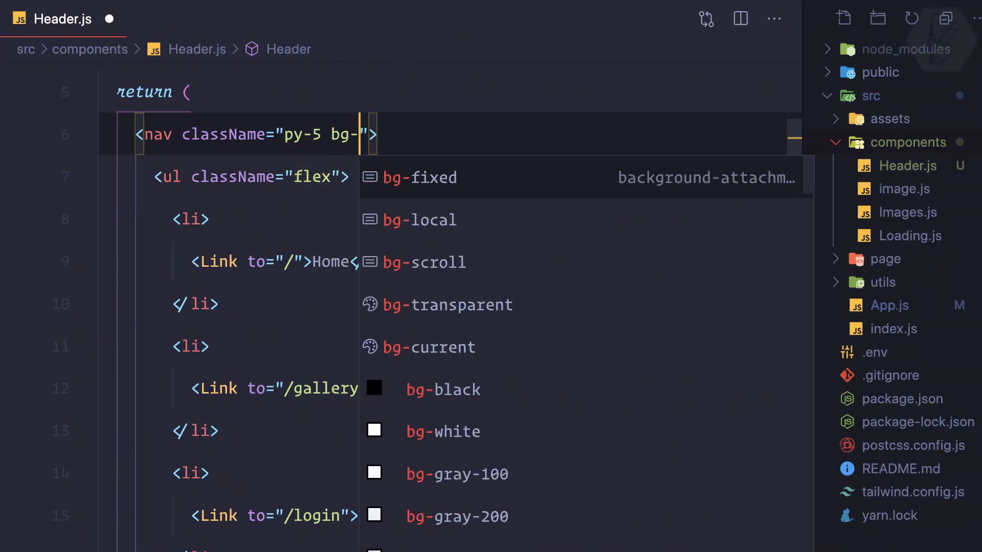
{"action": "type", "text": "purpl"}
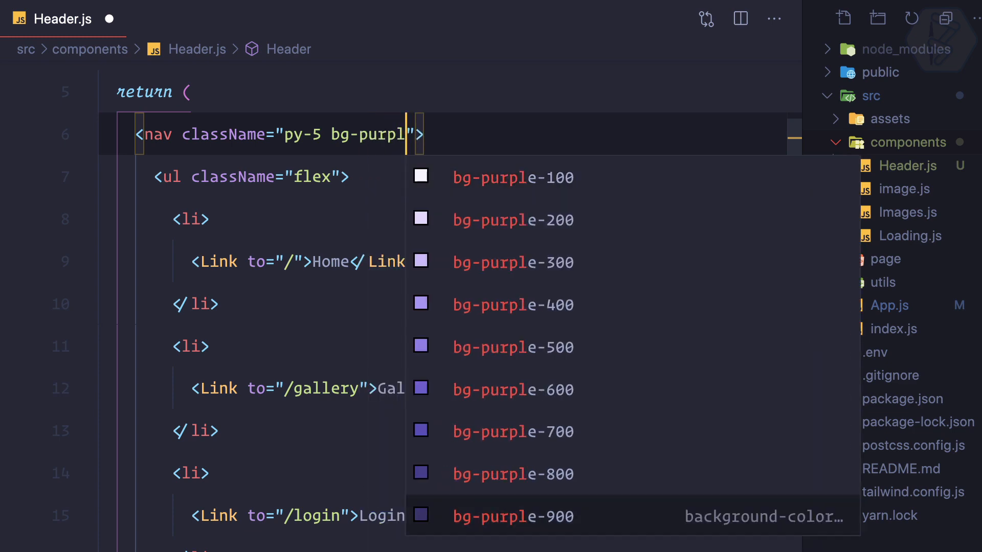
{"action": "left_click", "coordinate": [513, 515]}
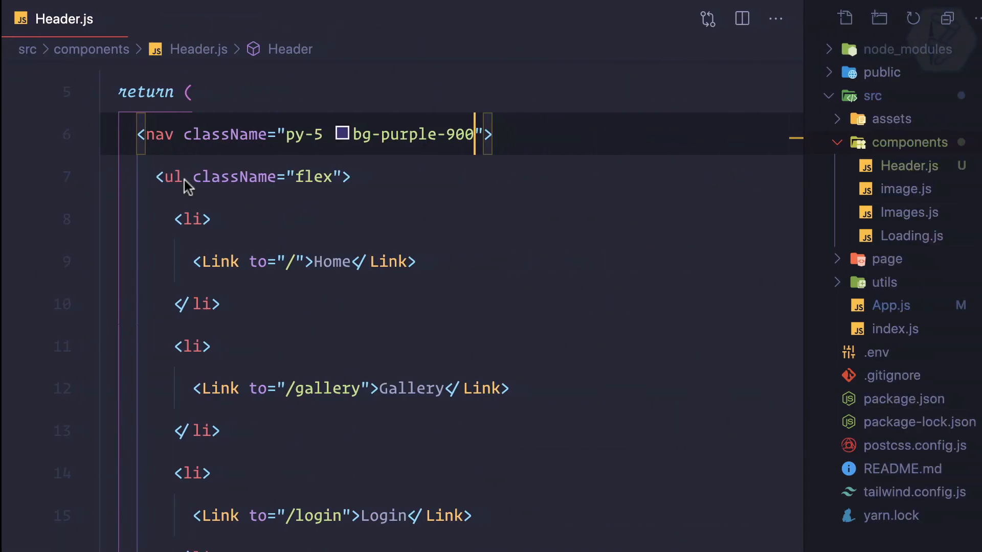
{"action": "double_click", "coordinate": [413, 134]}
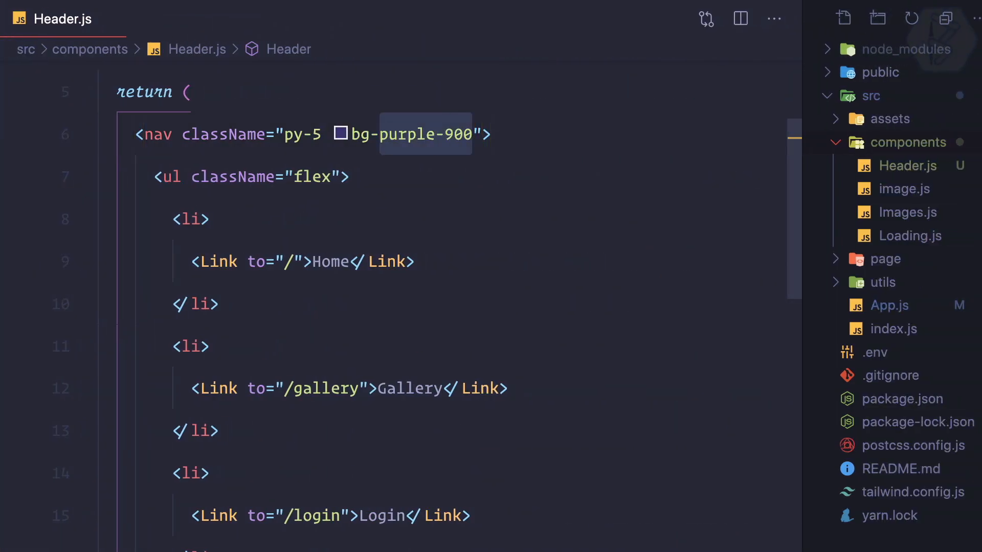
{"action": "type", "text": "bg-gr"}
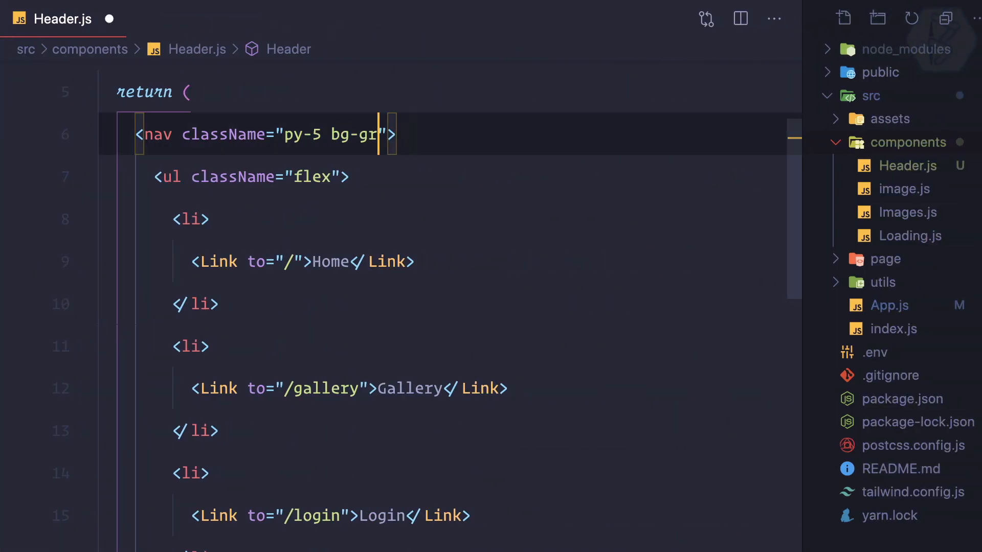
{"action": "type", "text": "a"}
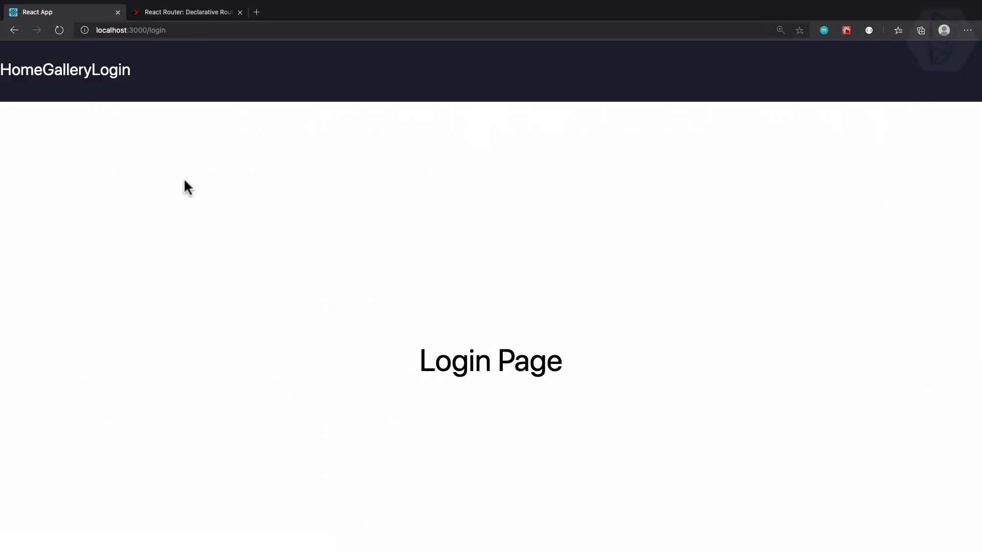
{"action": "mouse_move", "coordinate": [100, 79]}
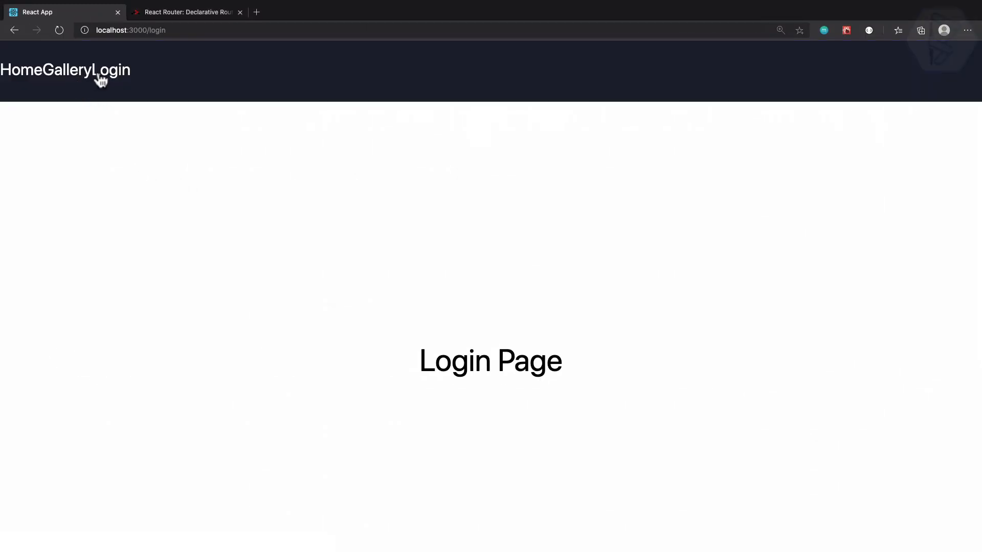
{"action": "mouse_move", "coordinate": [979, 98]}
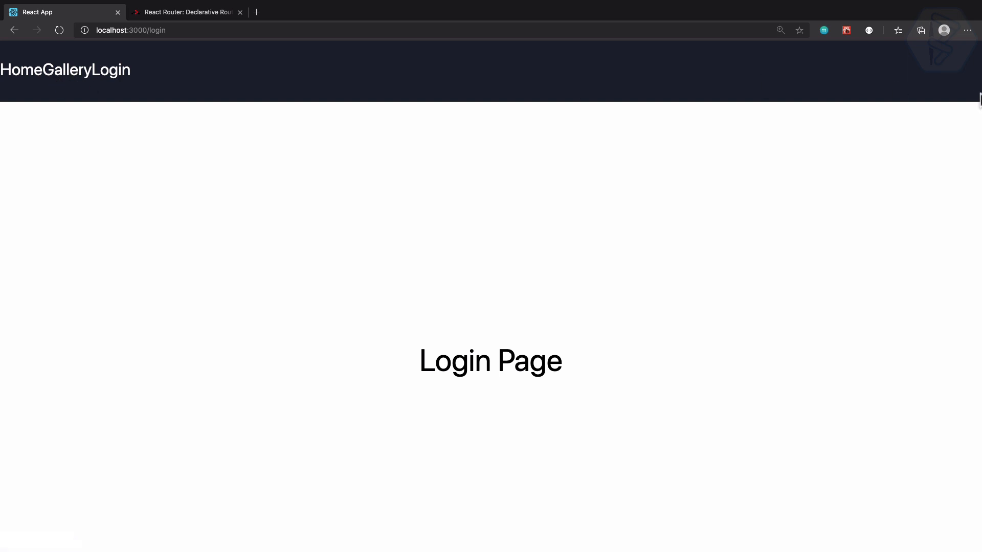
{"action": "mouse_move", "coordinate": [55, 86]}
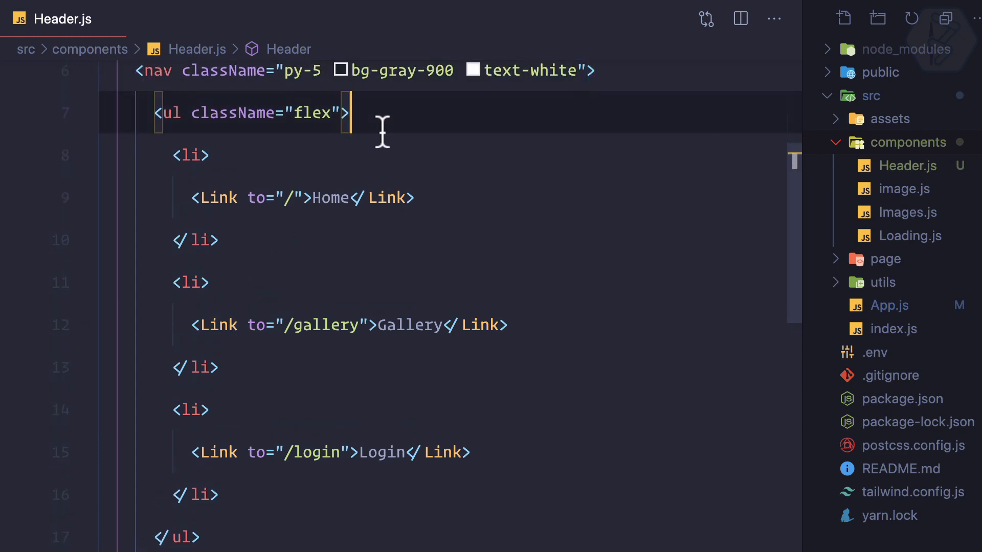
Wrap Home and Gallery in a span and add justify-between to the list
{"action": "key", "text": "enter"}
{"action": "type", "text": "<span></span>"}
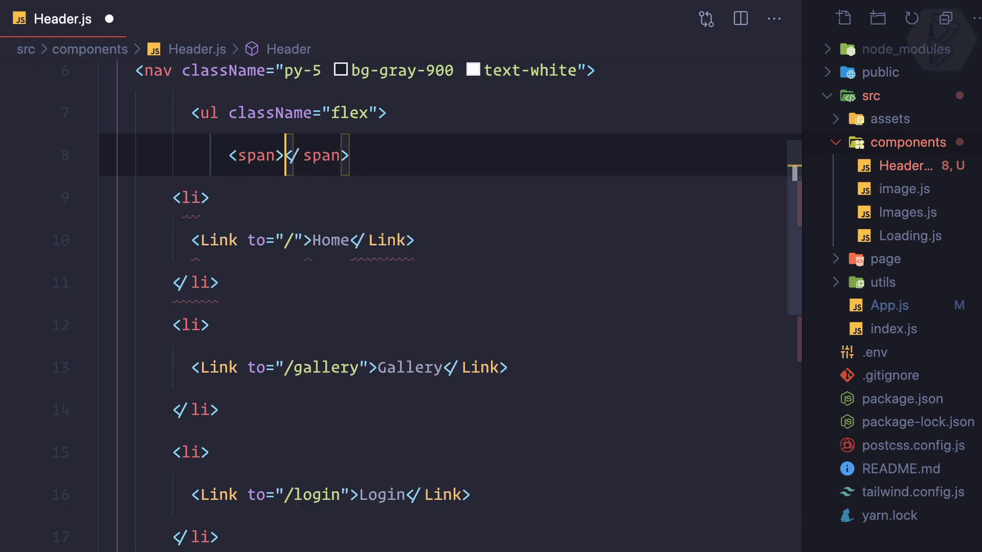
{"action": "key", "text": "Backspace"}
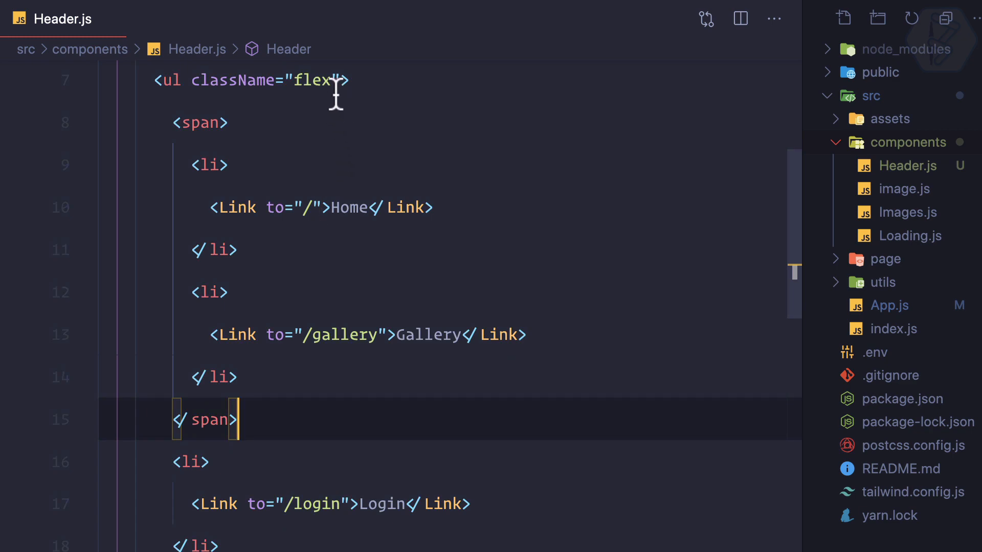
{"action": "type", "text": "justify-between"}
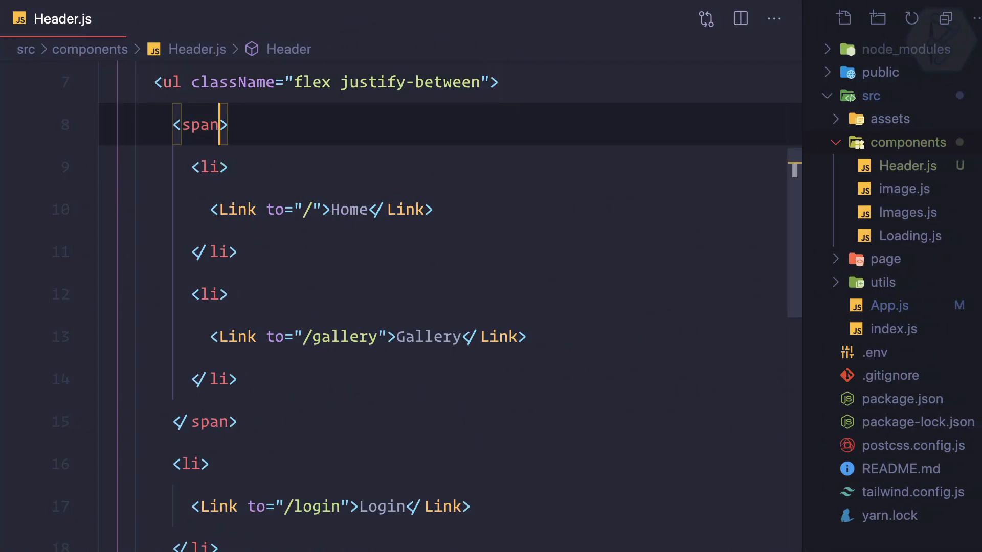
{"action": "type", "text": "className=\"\""}
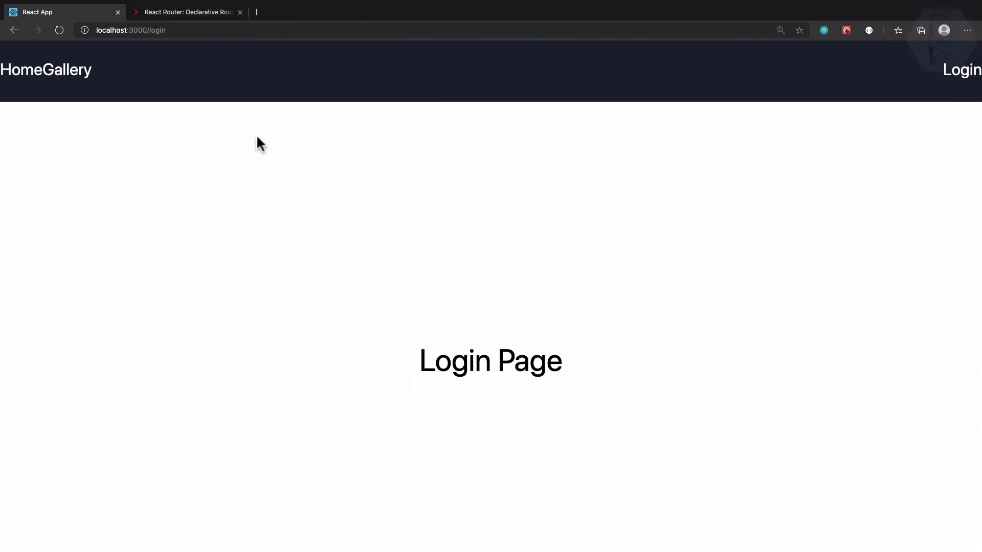
{"action": "mouse_move", "coordinate": [974, 107]}
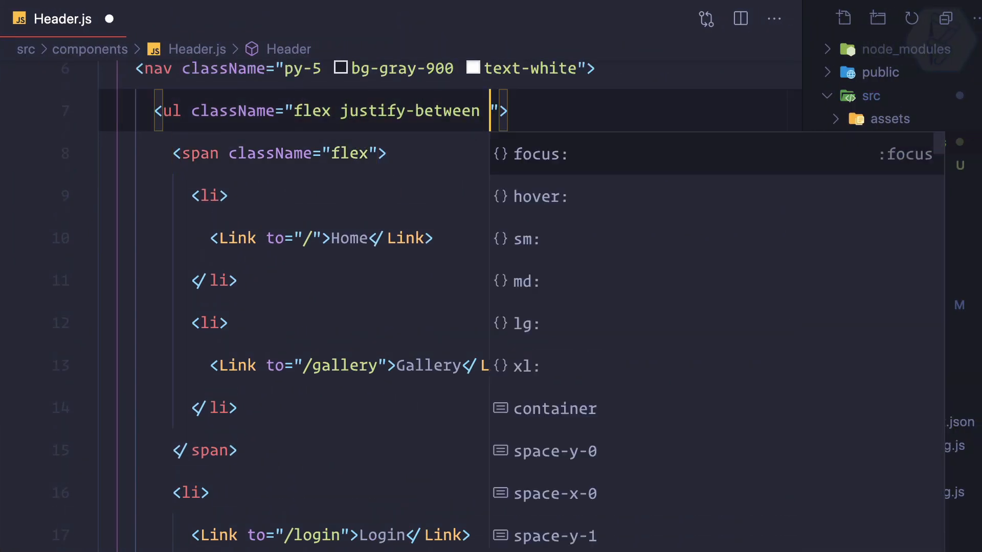
Add px-10 to the list and mr- margin classes to the Home and Gallery items
{"action": "type", "text": "px-10"}
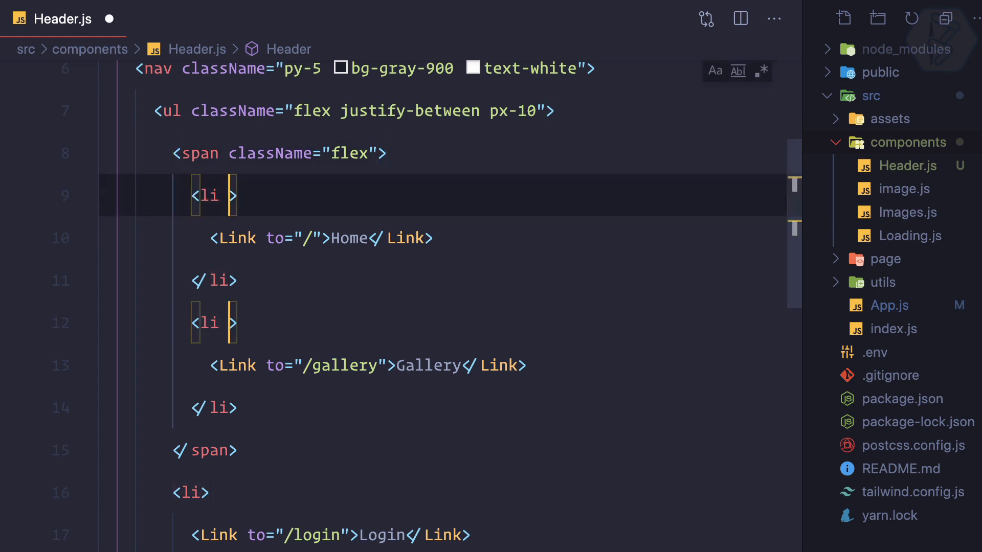
{"action": "type", "text": "className="}
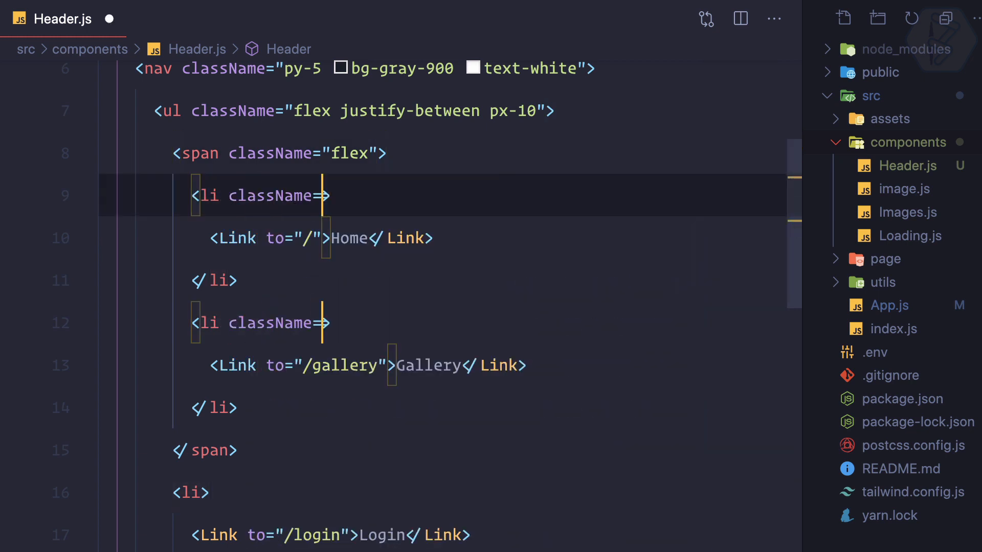
{"action": "type", "text": "mr"}
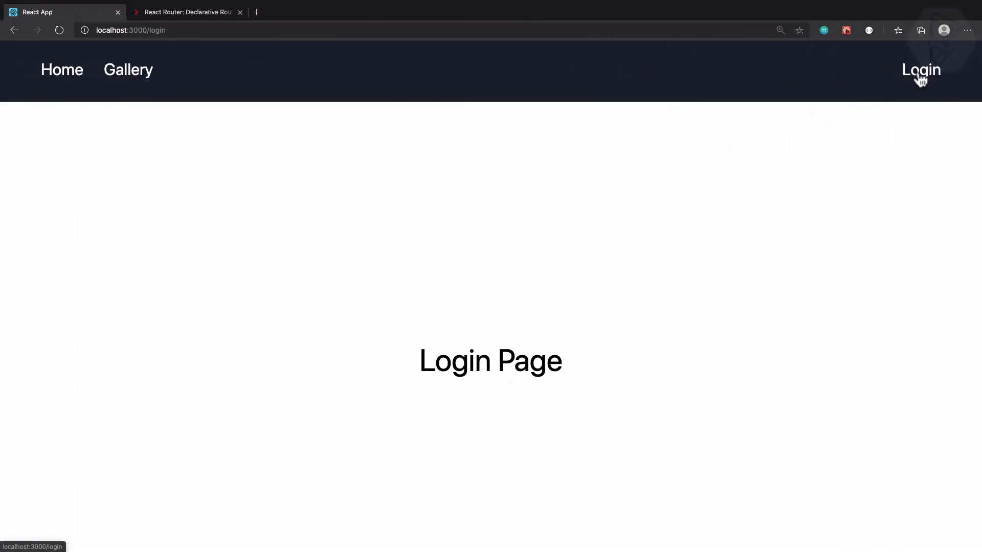
Visit the Home page, then the Login page, through the navbar links
{"action": "left_click", "coordinate": [62, 69]}
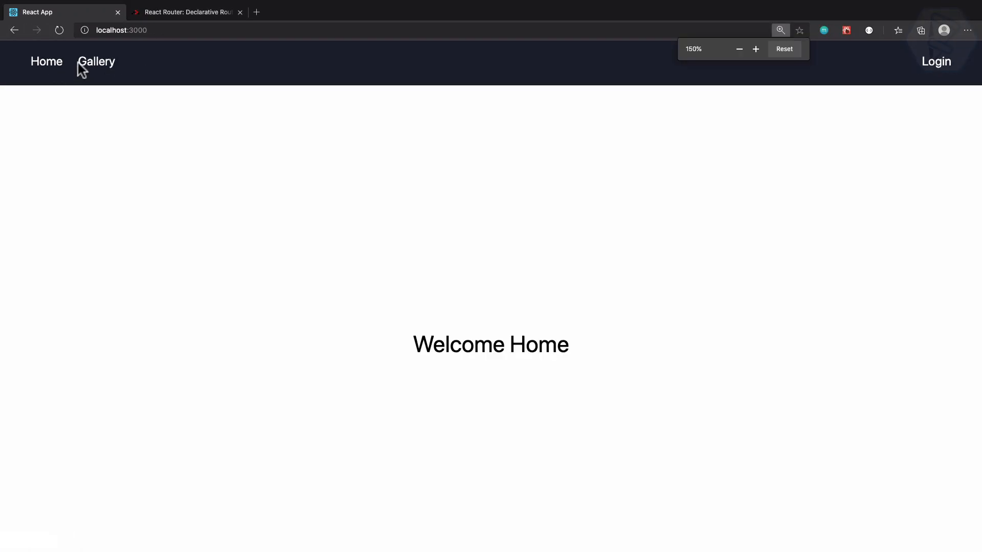
{"action": "mouse_move", "coordinate": [896, 84]}
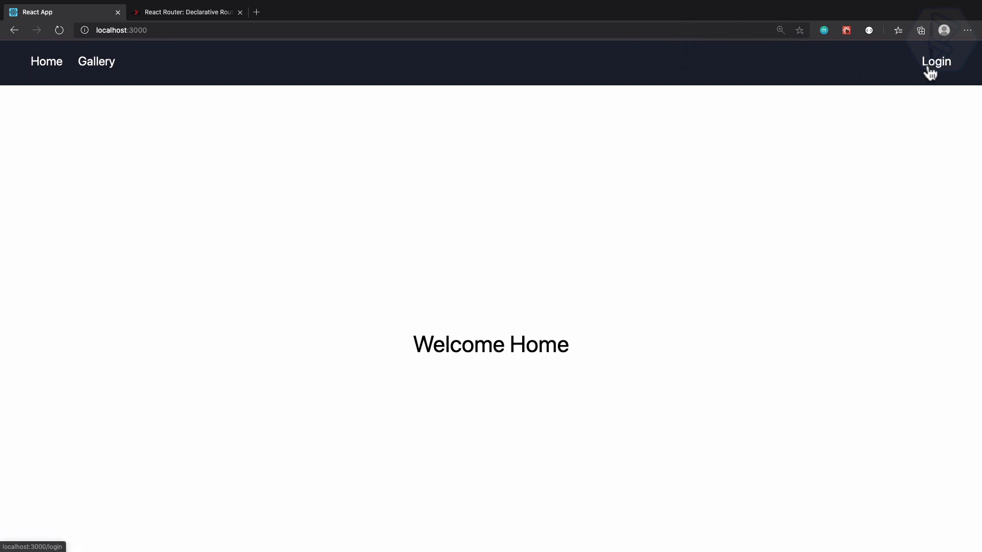
{"action": "left_click", "coordinate": [935, 62]}
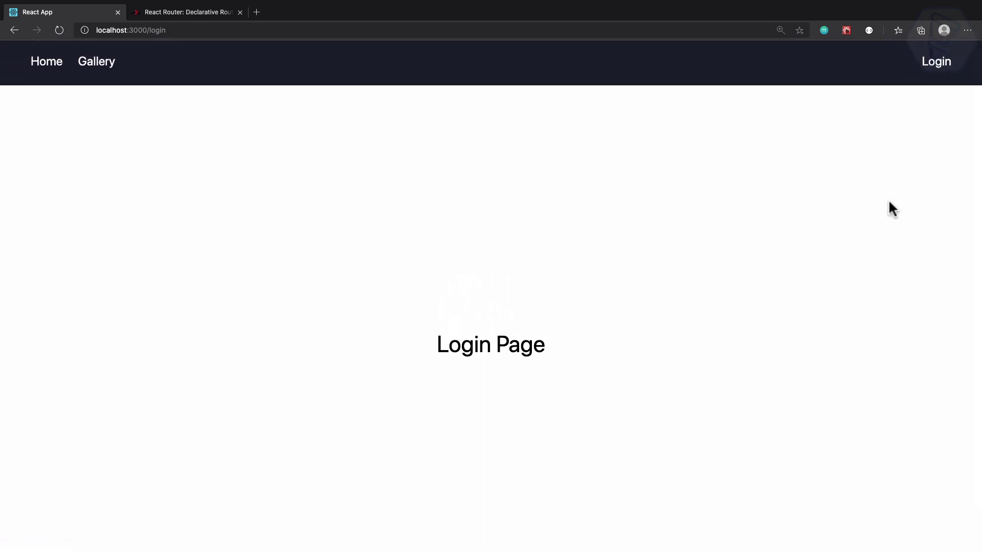
{"action": "mouse_move", "coordinate": [572, 408]}
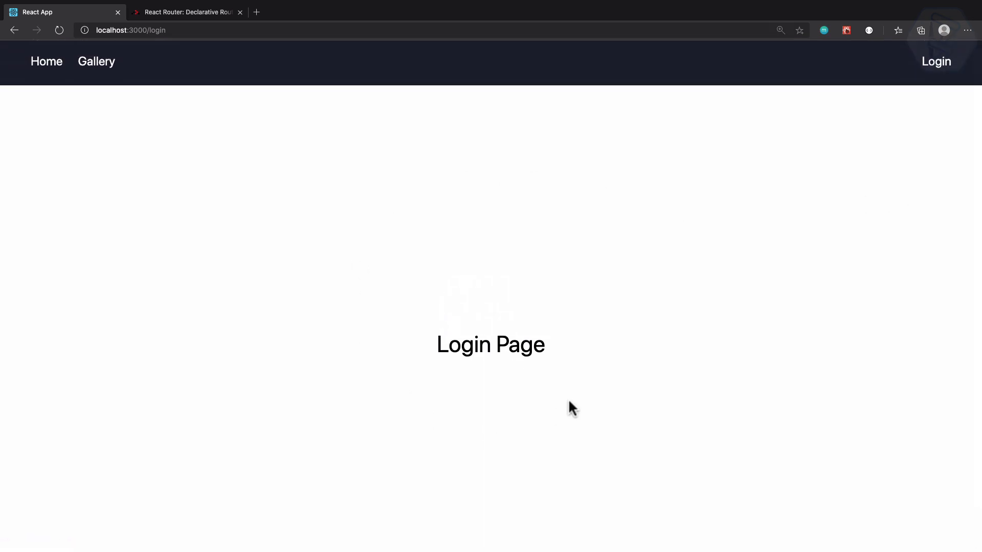